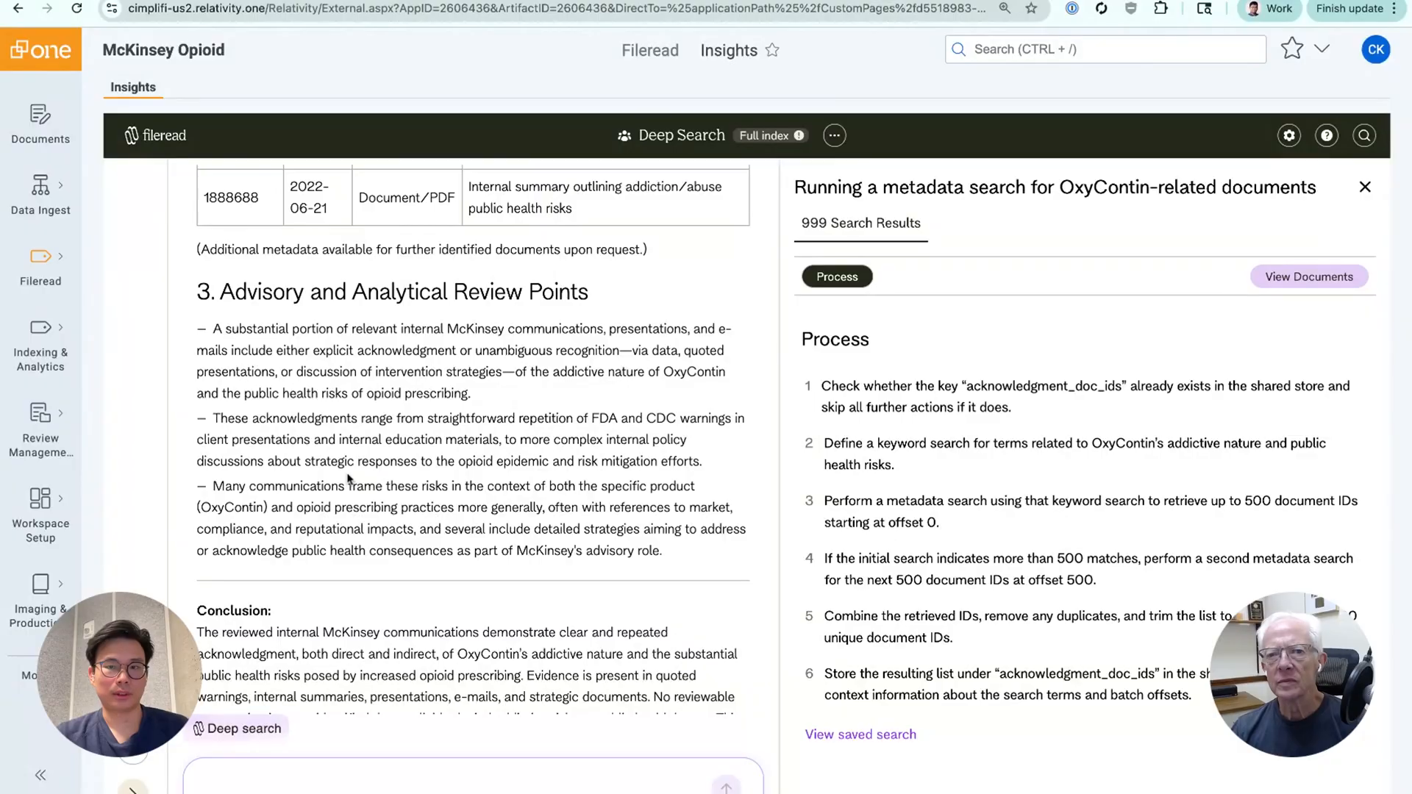
- Close the metadata-search step details and scroll back up to the completed Deep Search step log
scroll(up, 3)
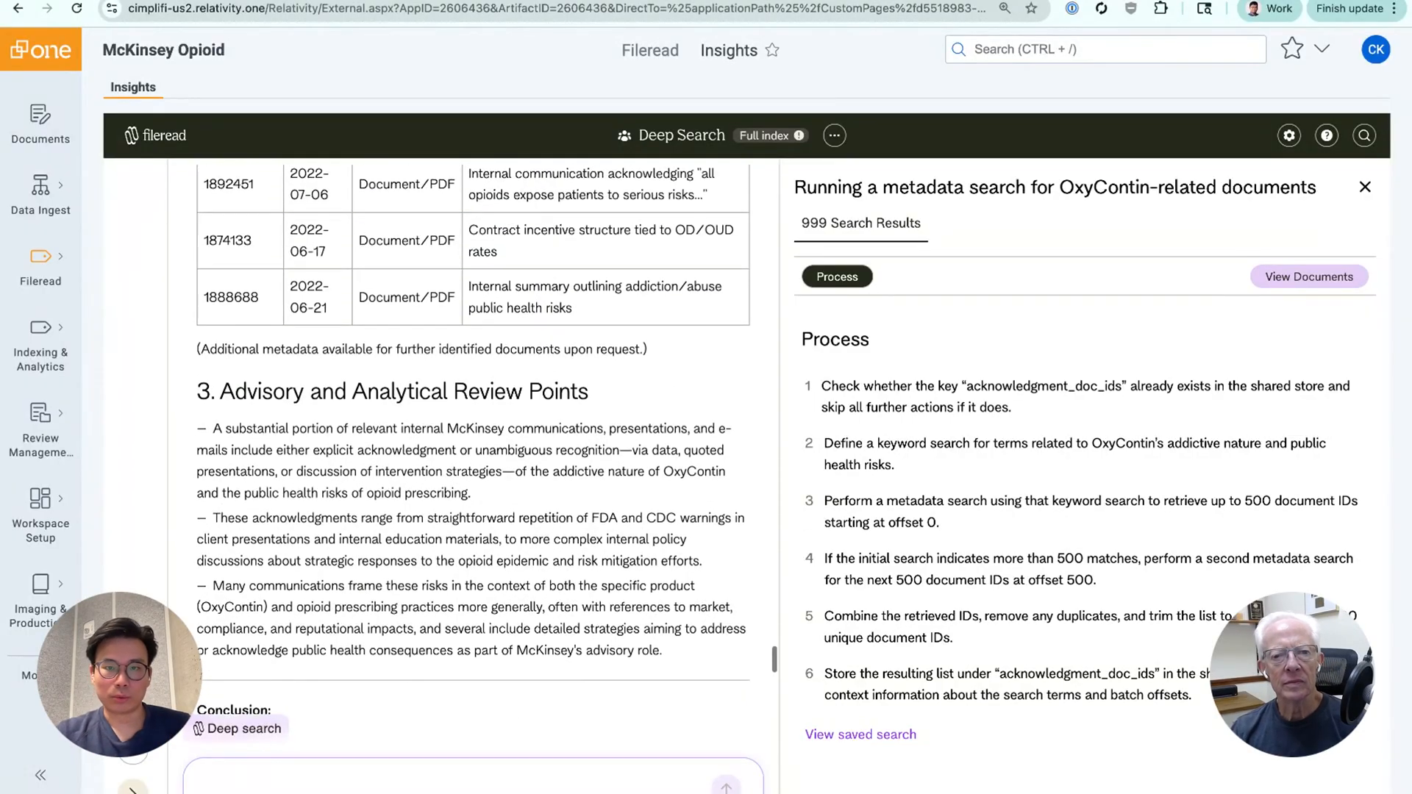
click(1365, 187)
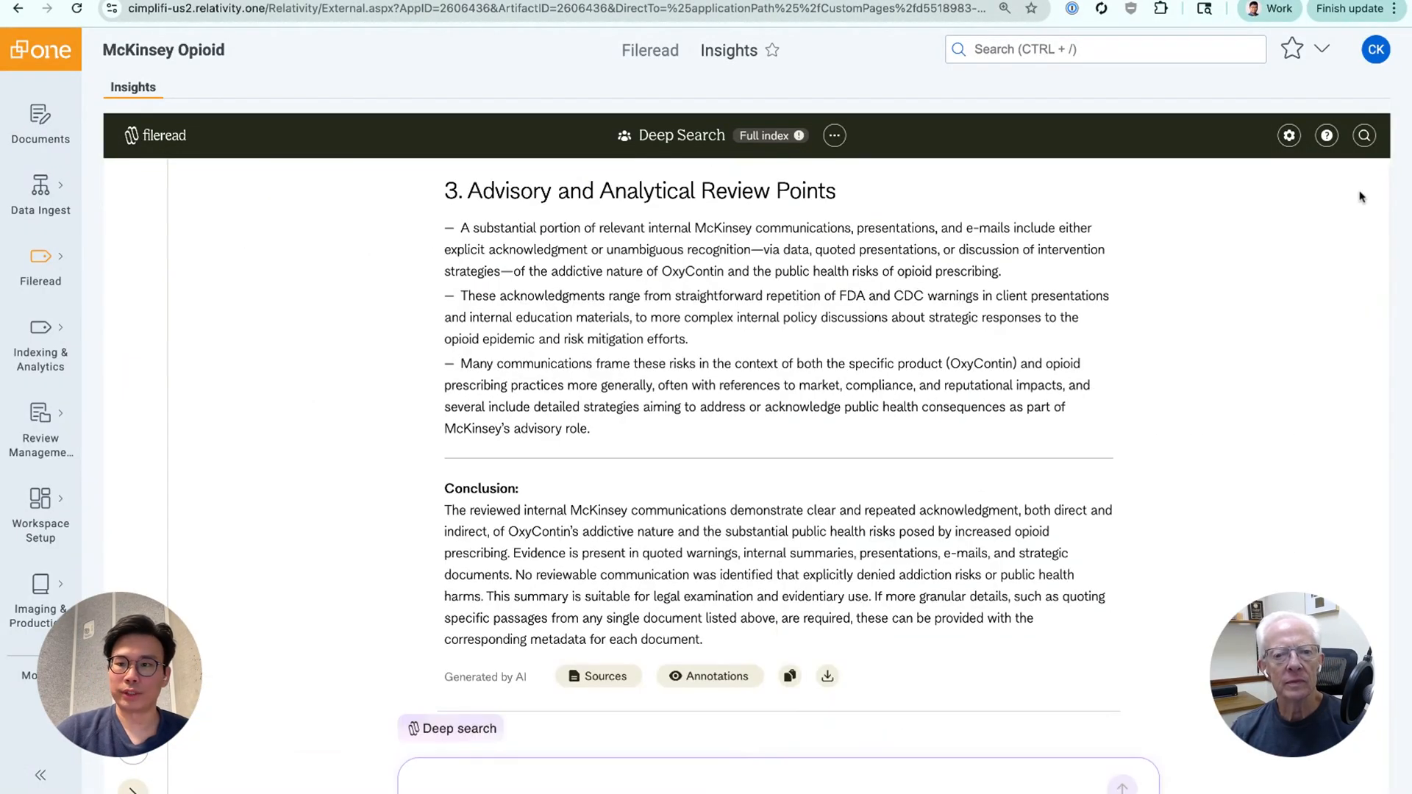
scroll(up, 3)
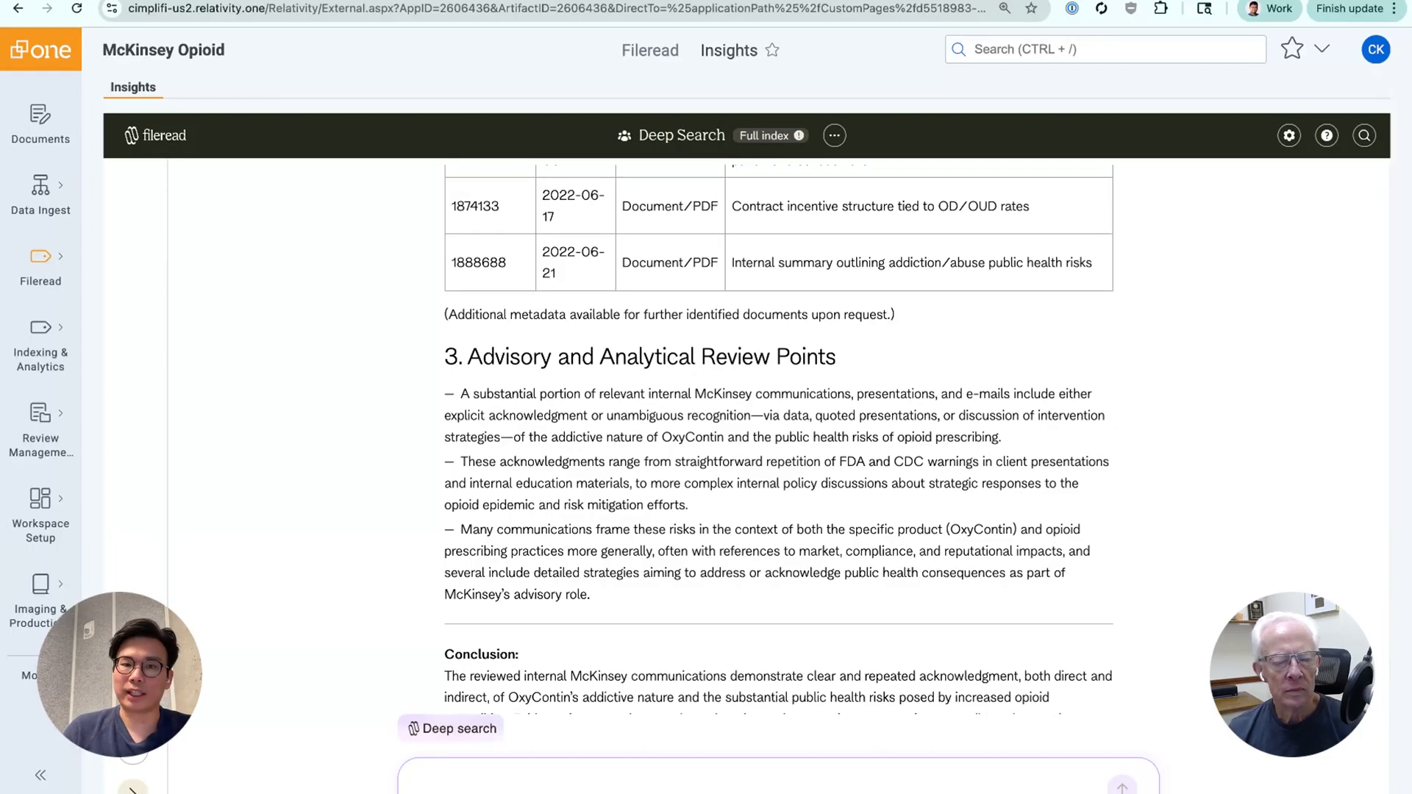
scroll(up, 3)
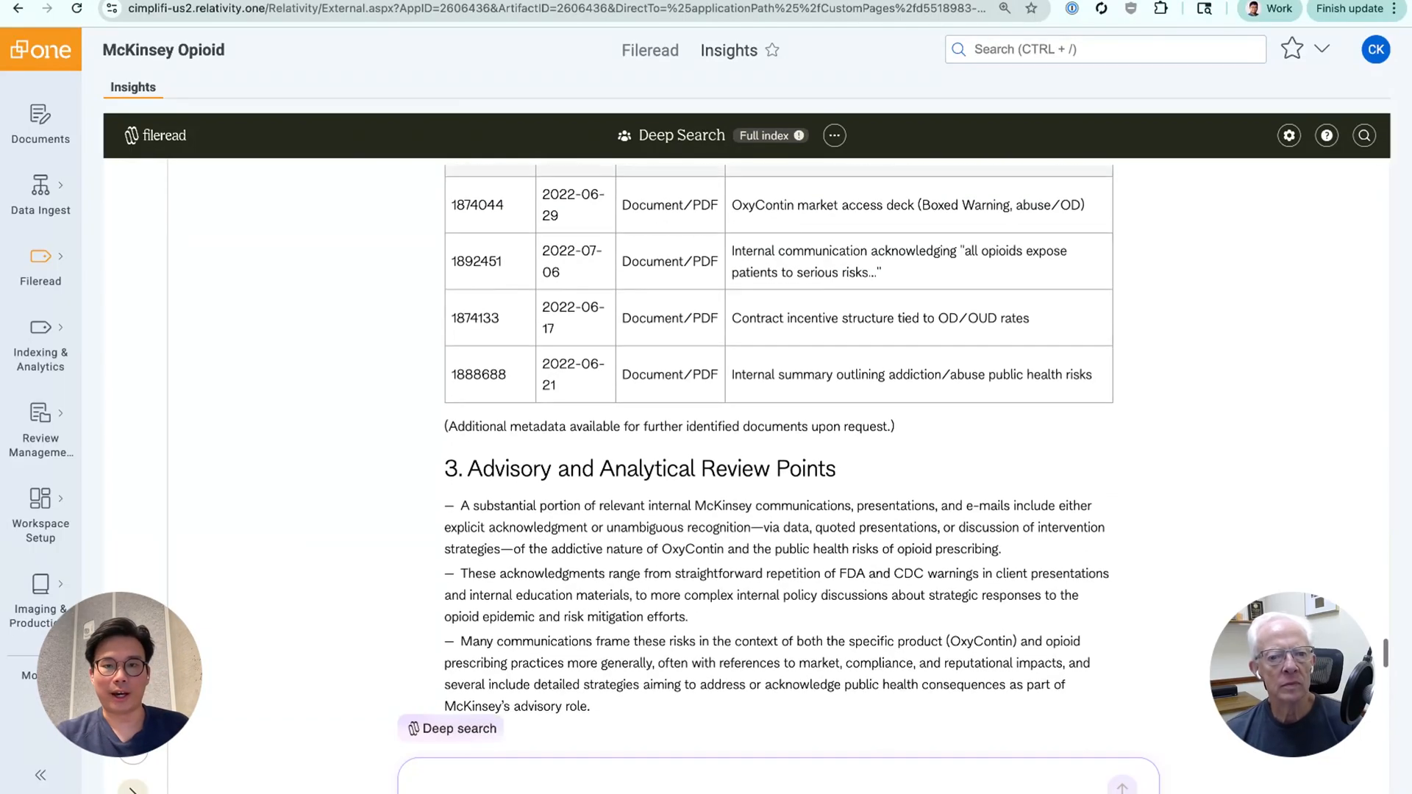
scroll(up, 3)
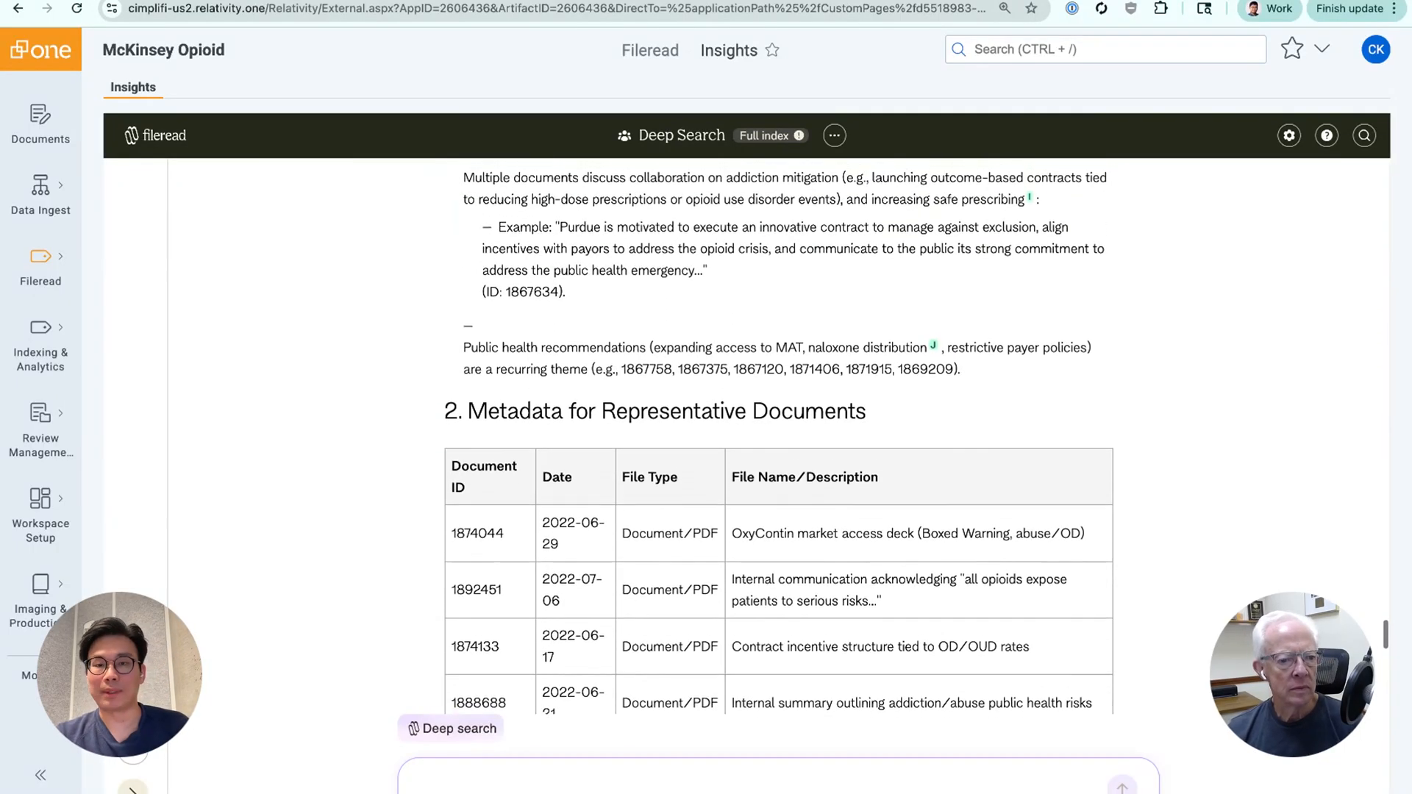
scroll(up, 3)
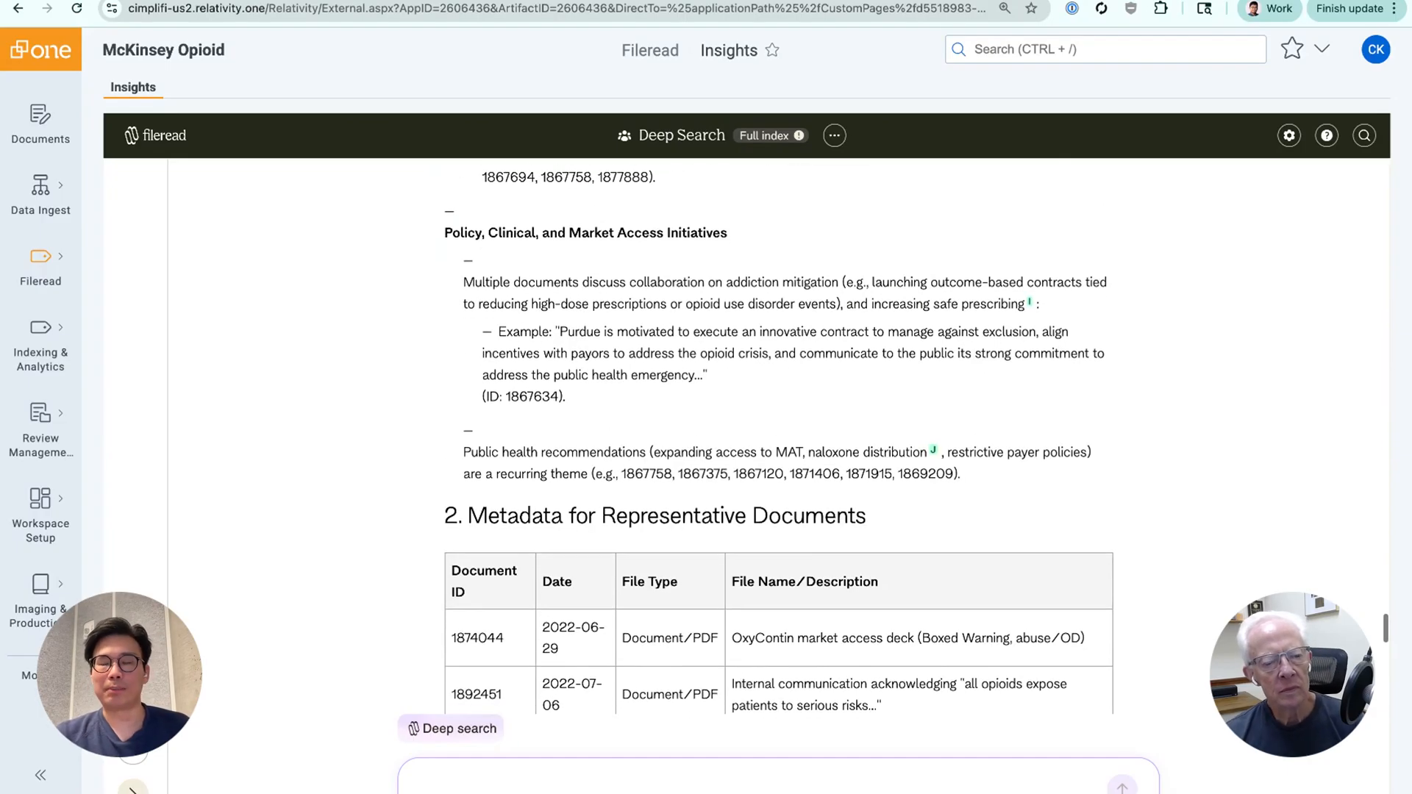
scroll(up, 3)
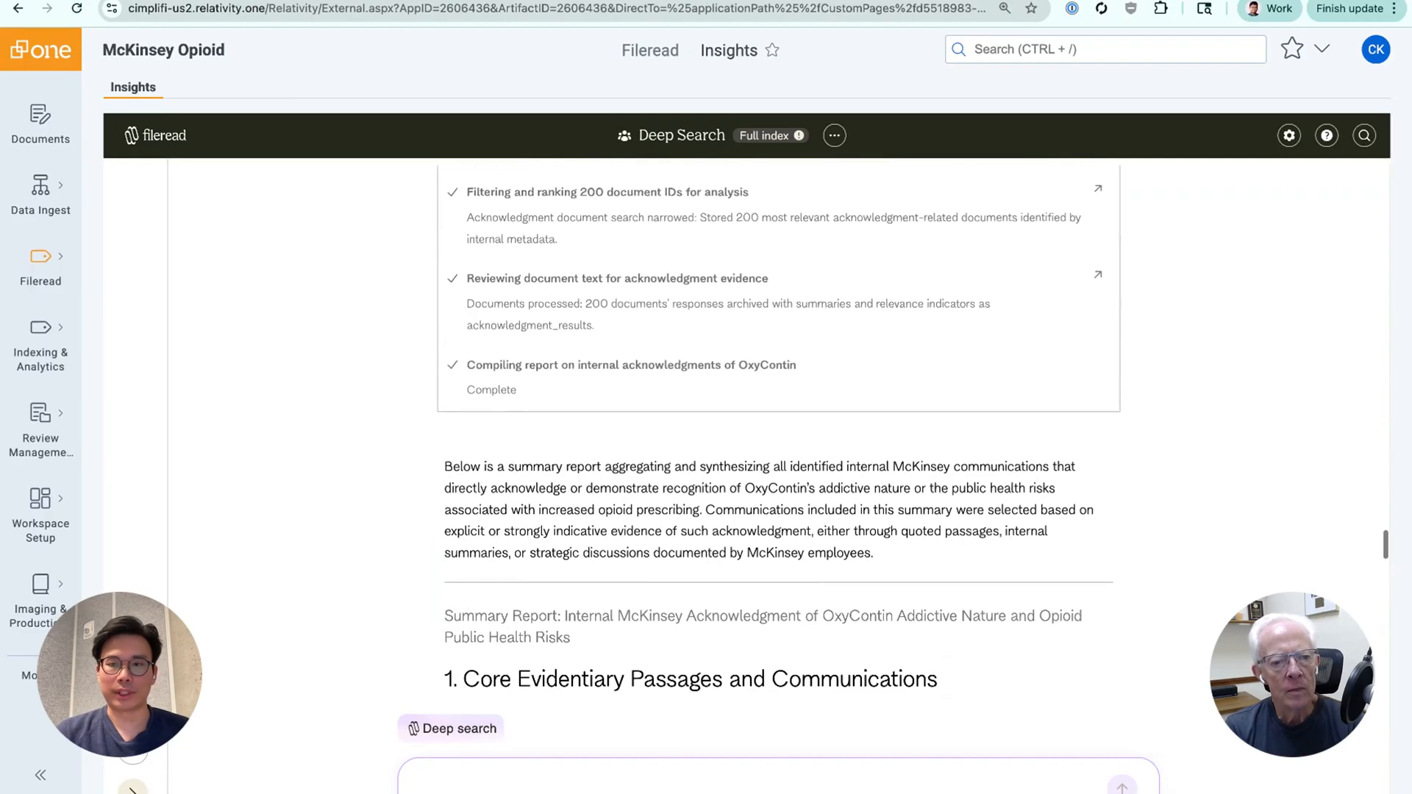
scroll(down, 3)
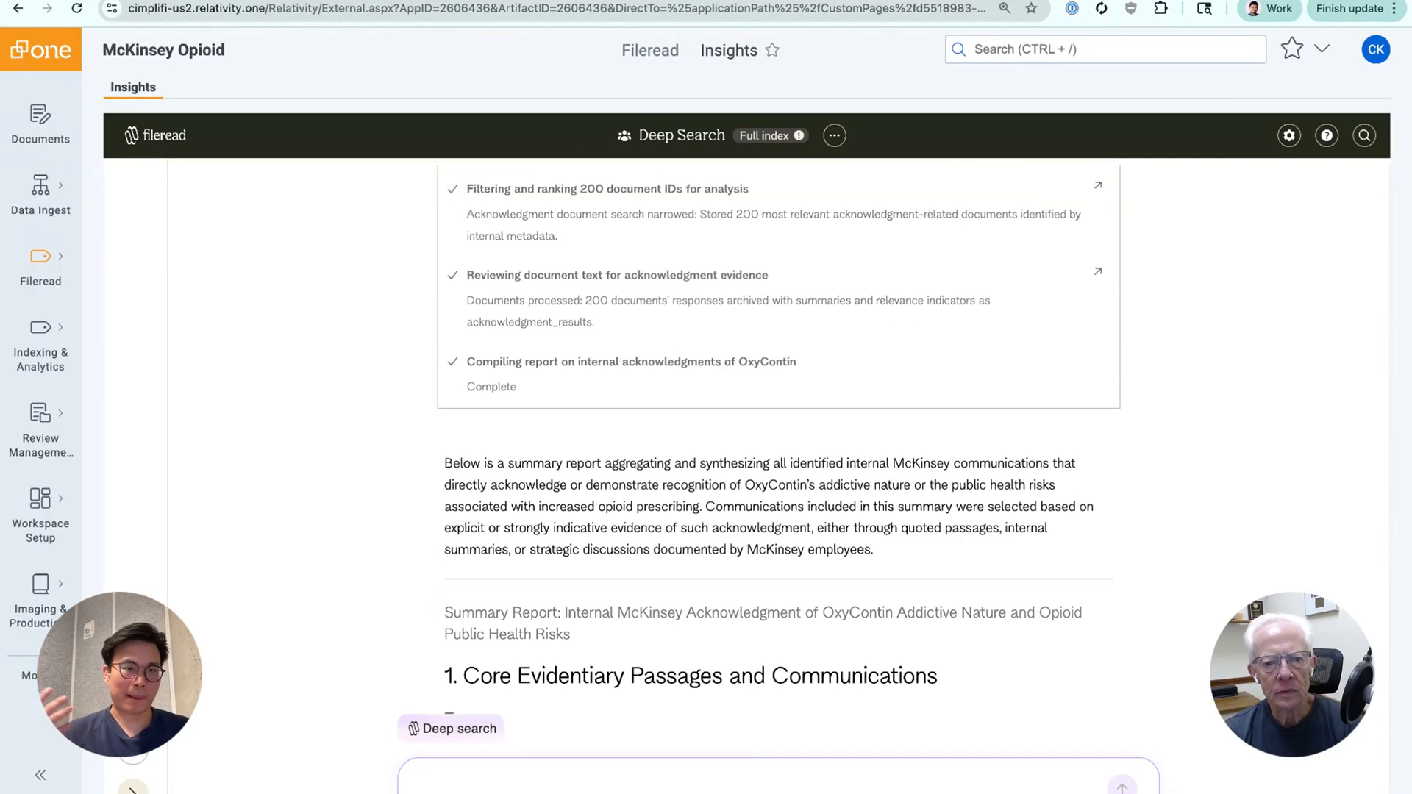
scroll(up, 3)
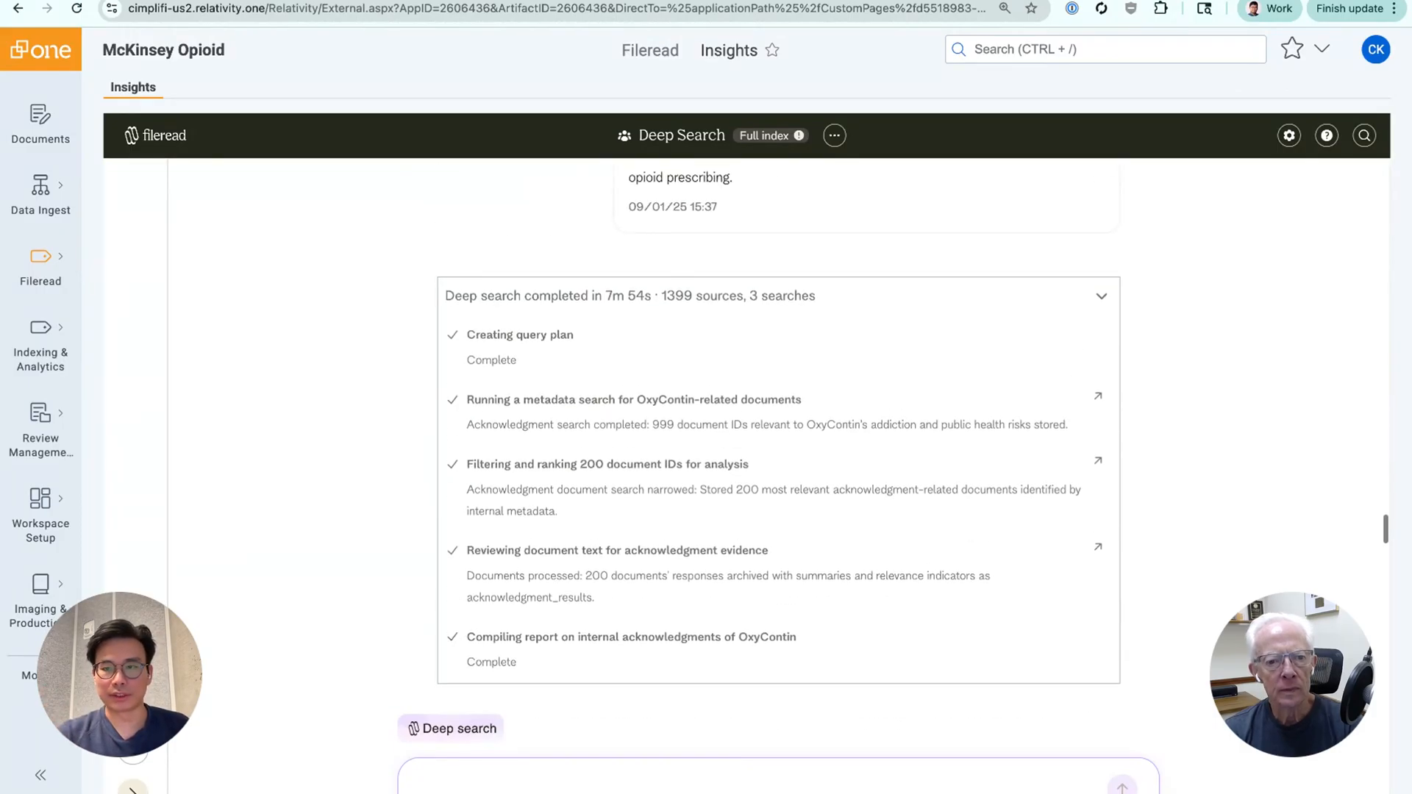
- Scroll the Deep Search page around the metadata-search step and its results summary
scroll(up, 3)
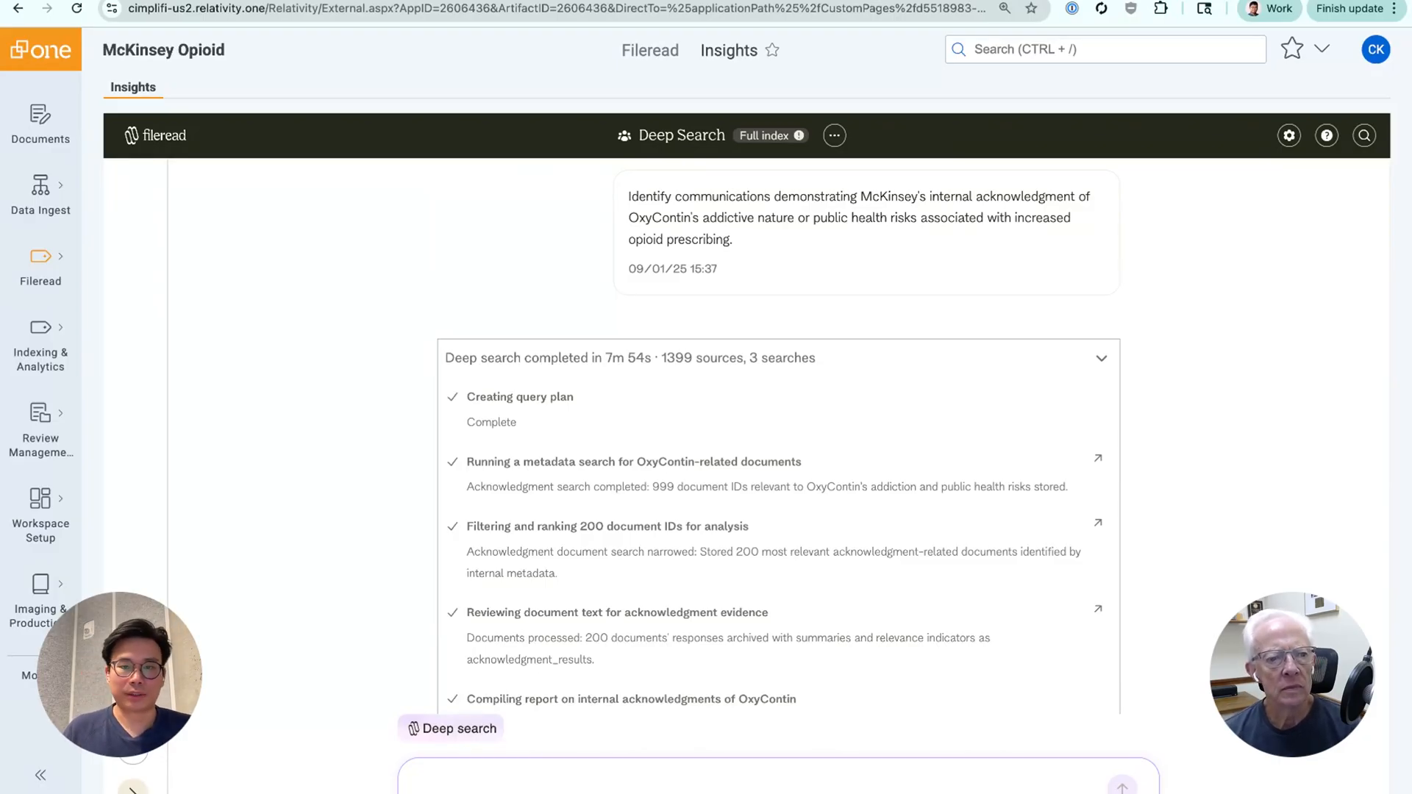
scroll(down, 3)
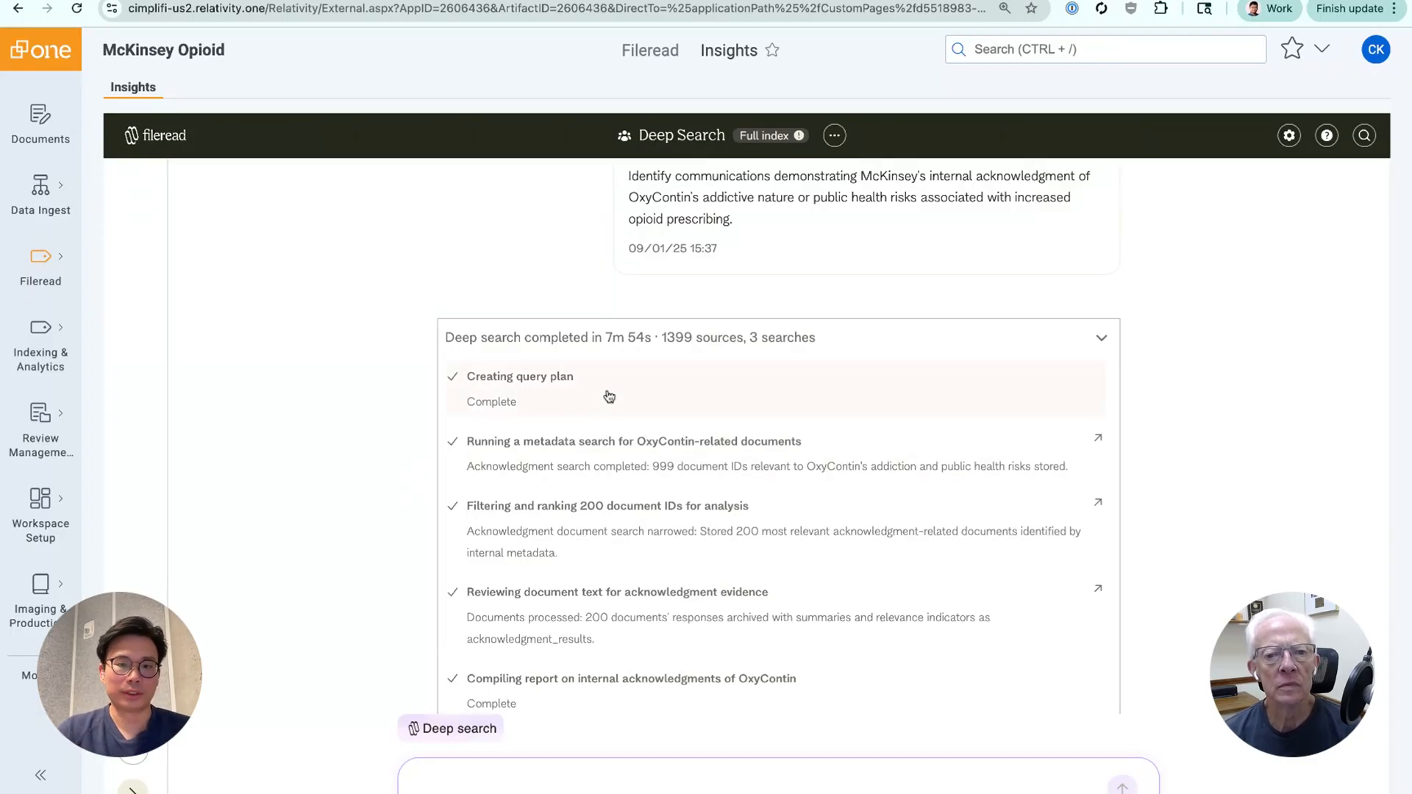
mouse_move(482, 399)
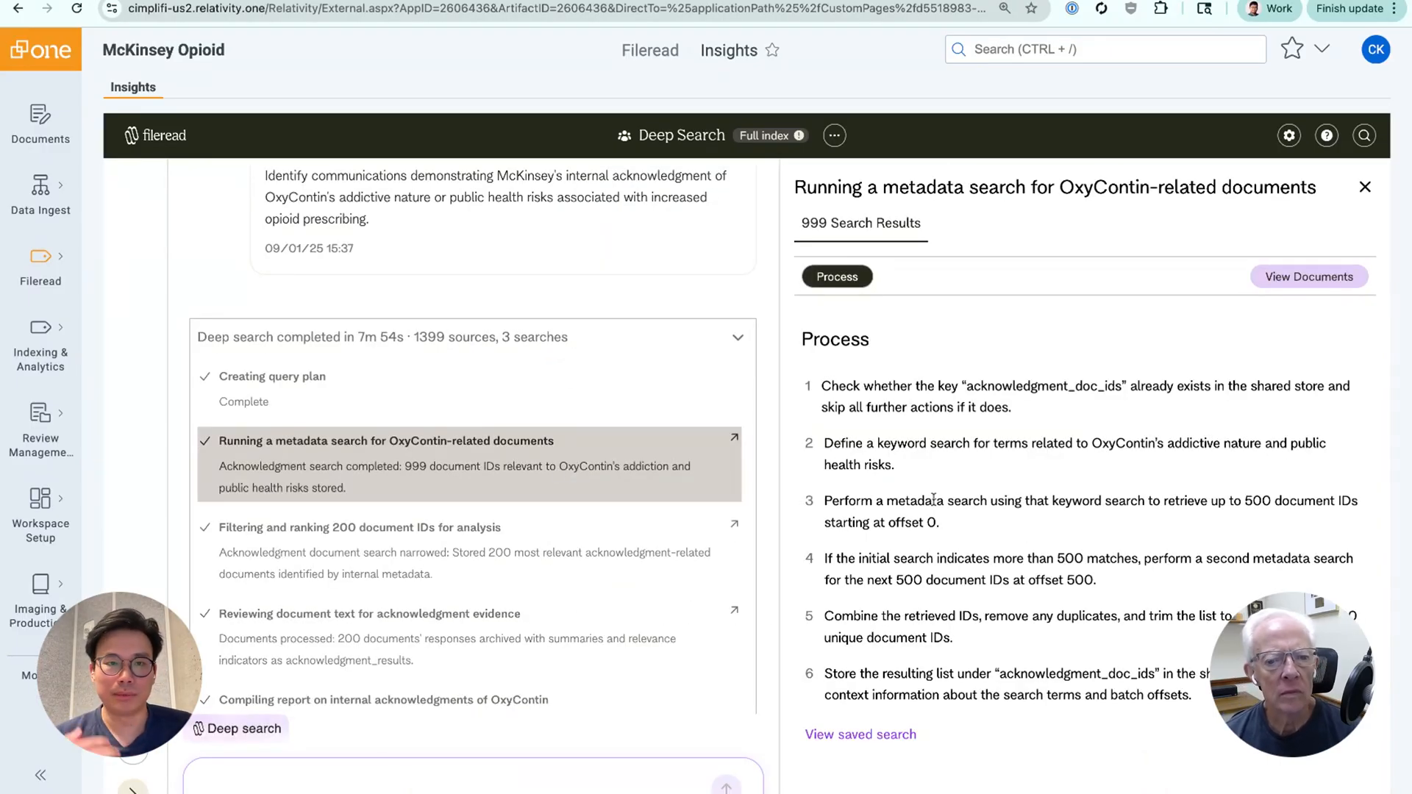
mouse_move(937, 312)
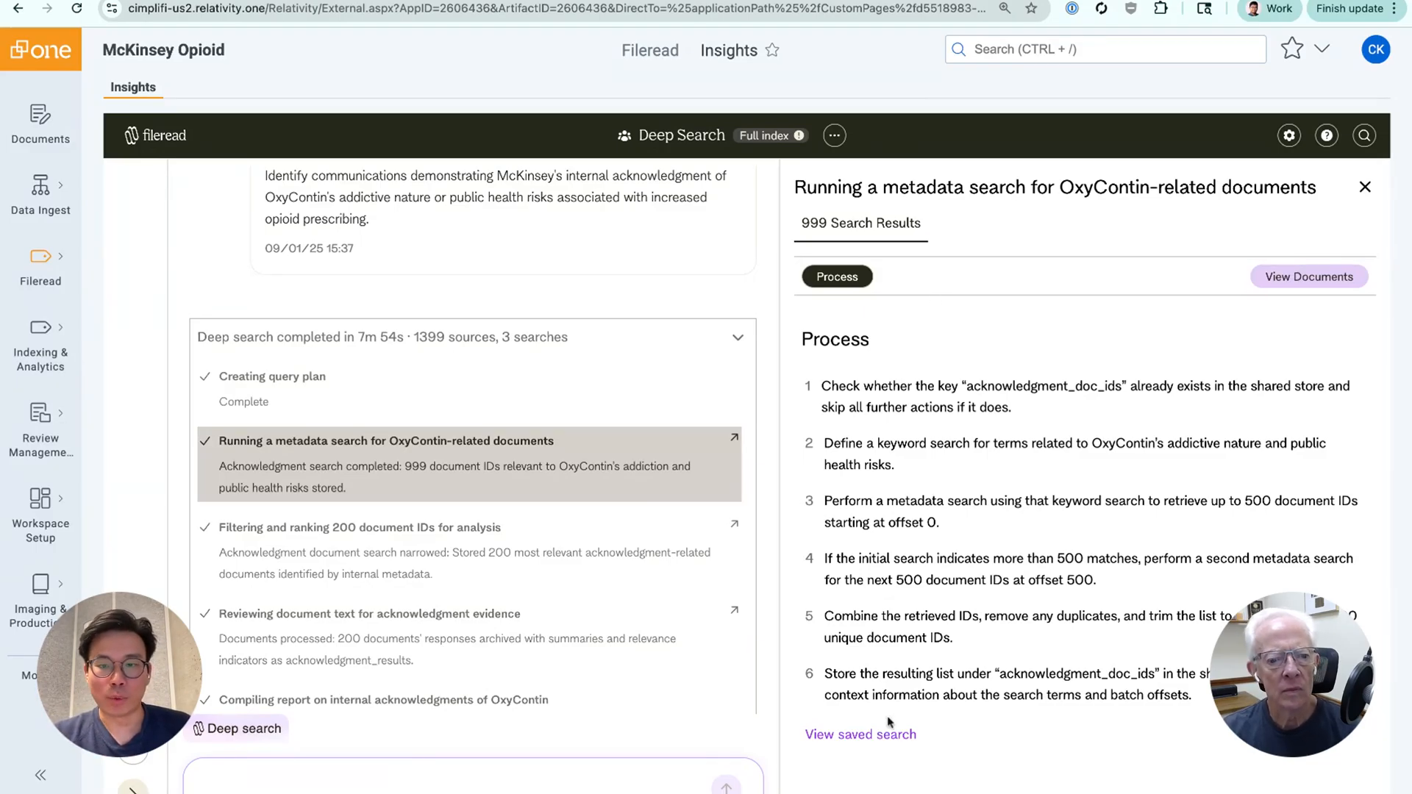
mouse_move(847, 754)
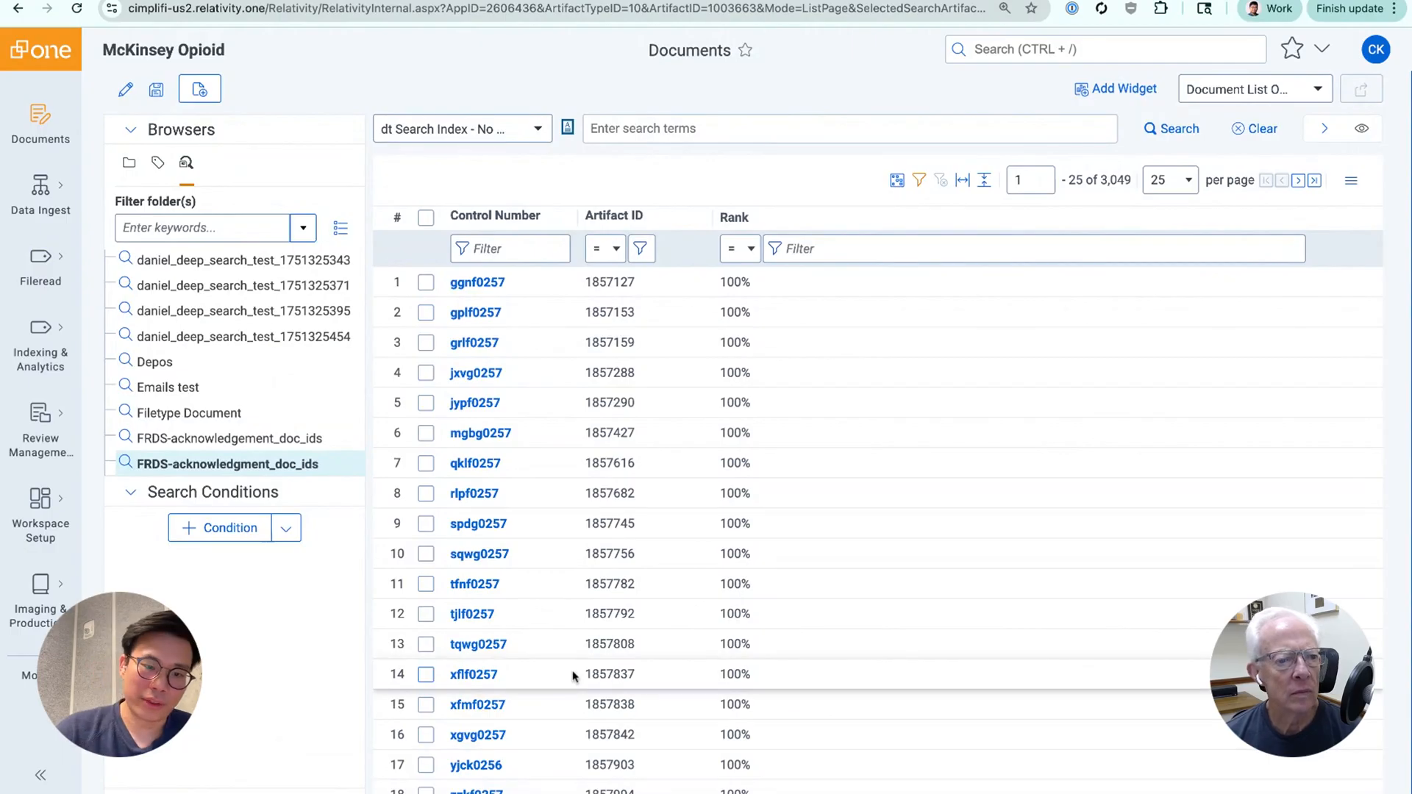
- Show the context menu for the FRDS-acknowledgment_doc_ids saved search in the Saved Searches browser
scroll(down, 3)
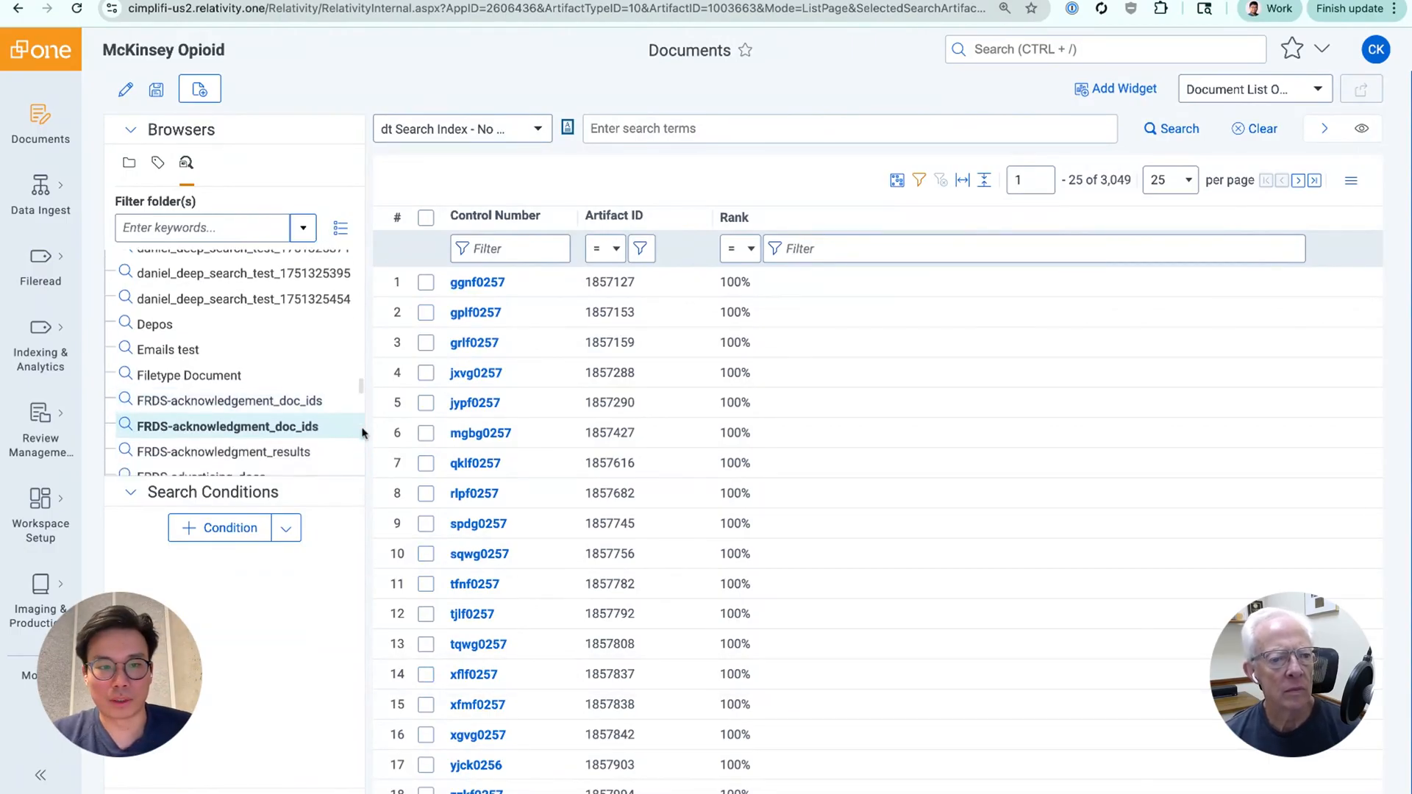
right_click(227, 426)
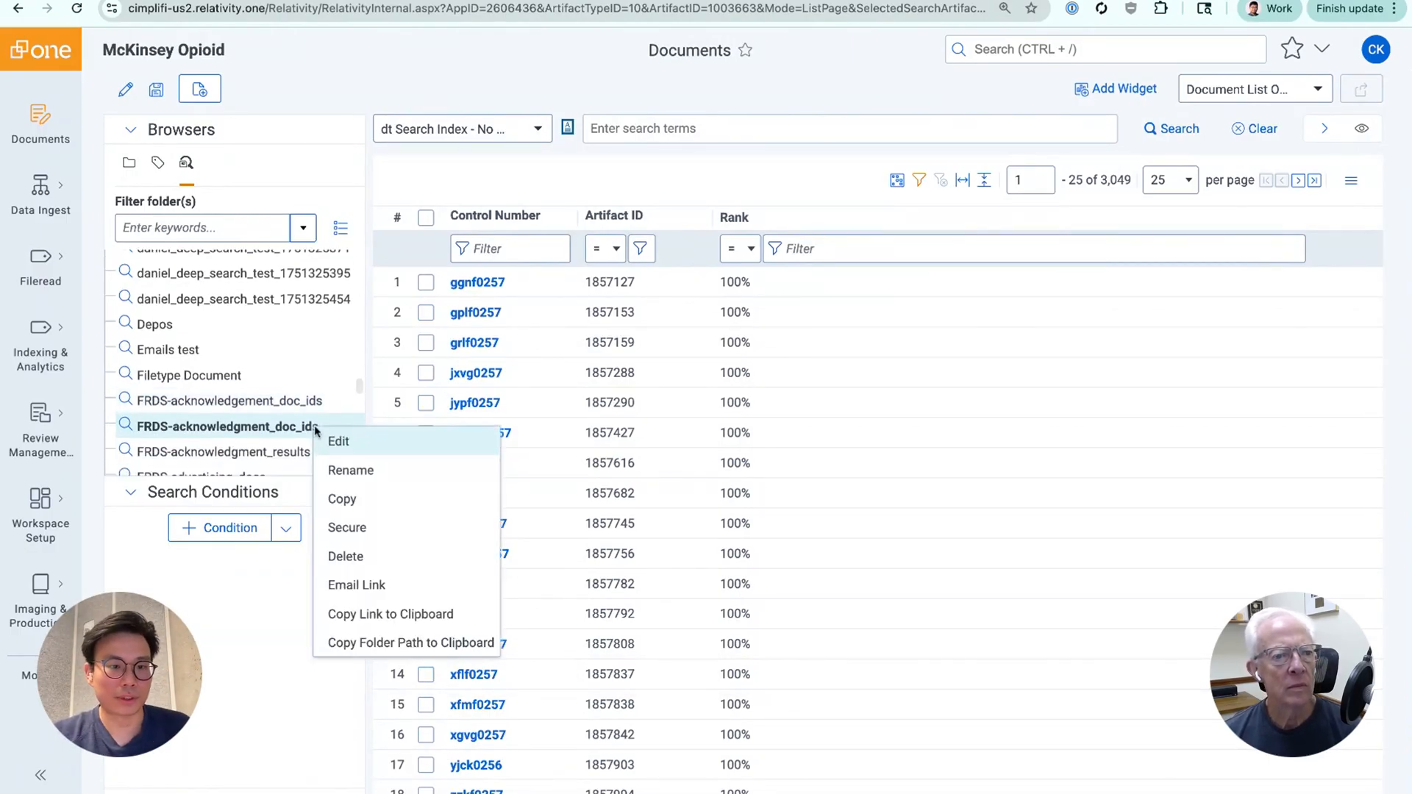
- Edit FRDS-acknowledgment_doc_ids to review its dtSearch condition of OxyContin-related terms
click(338, 442)
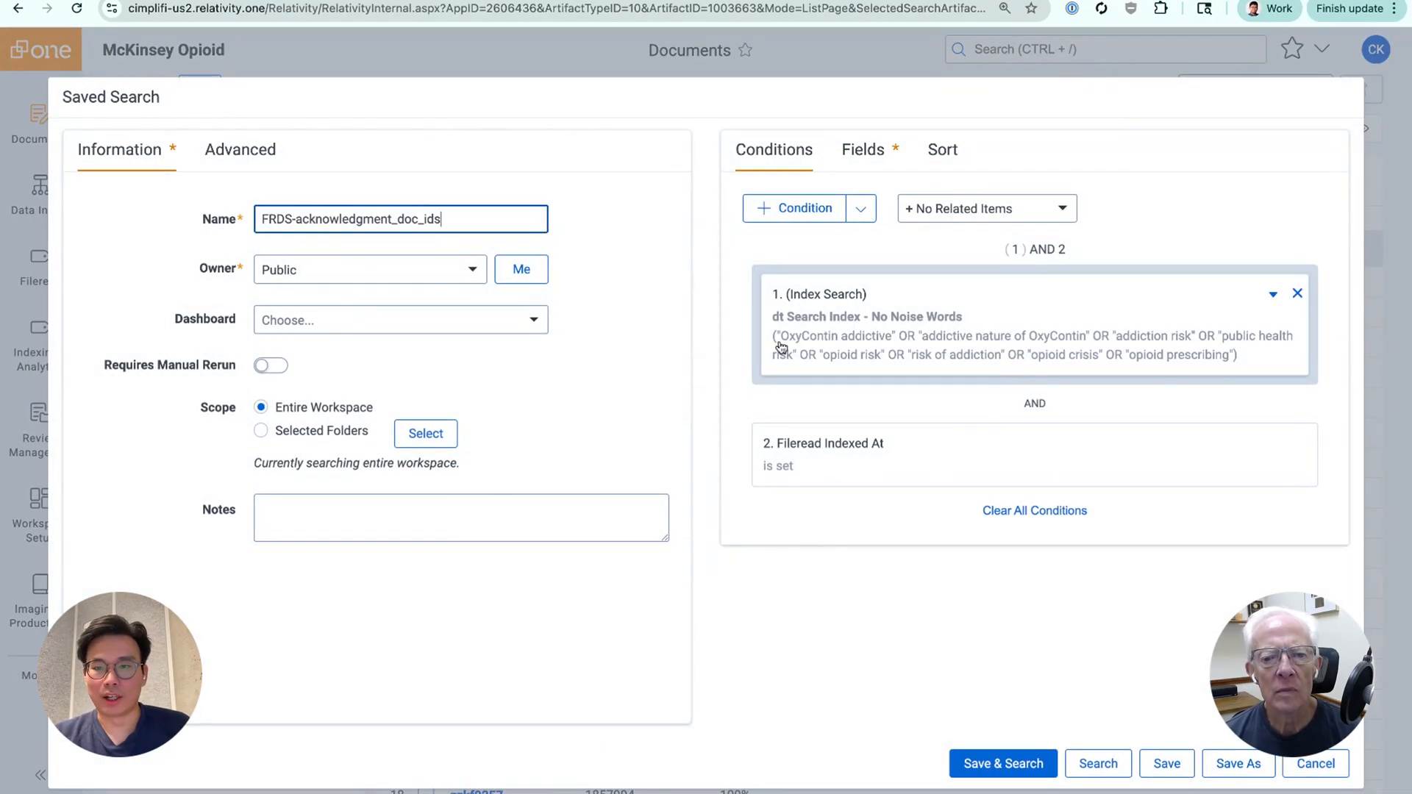
mouse_move(941, 340)
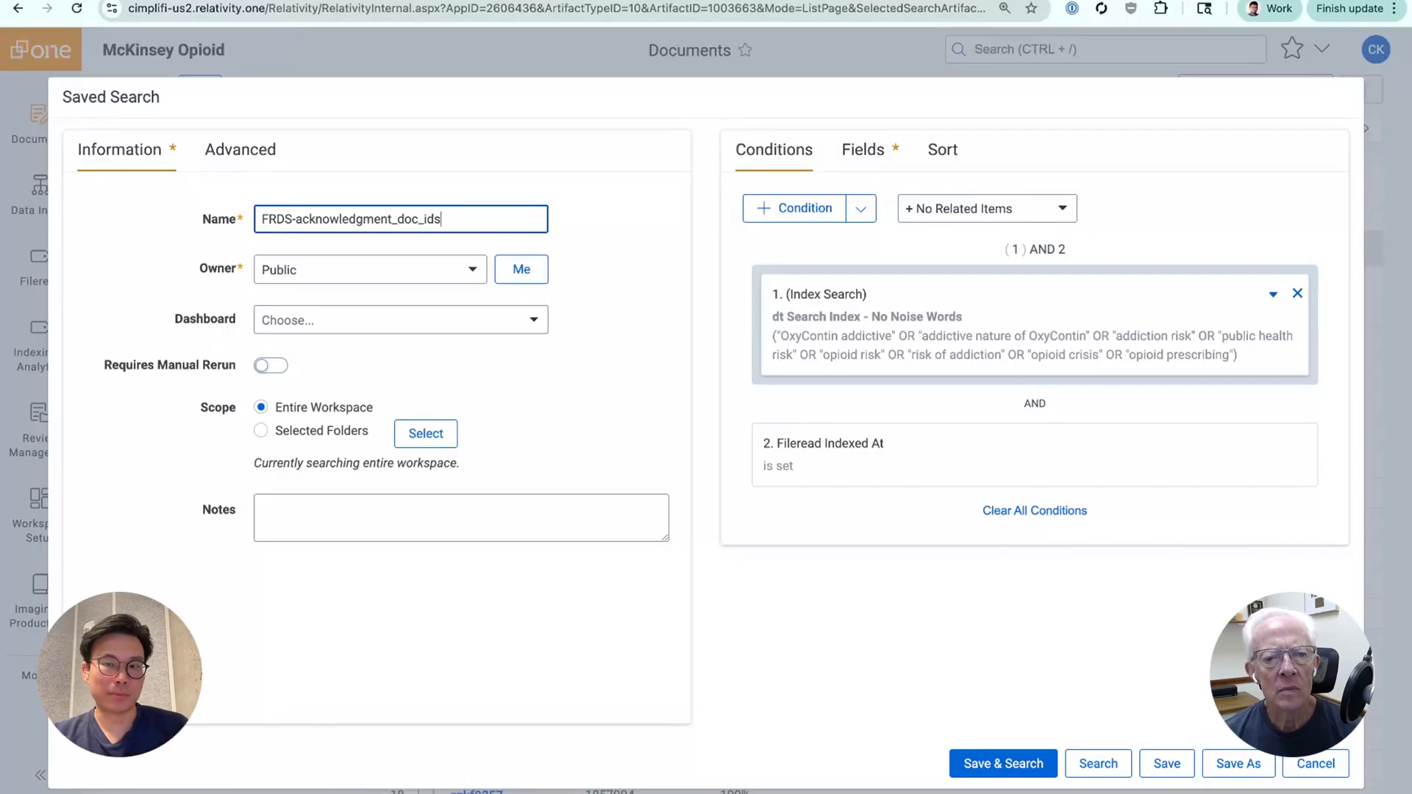
mouse_move(1119, 423)
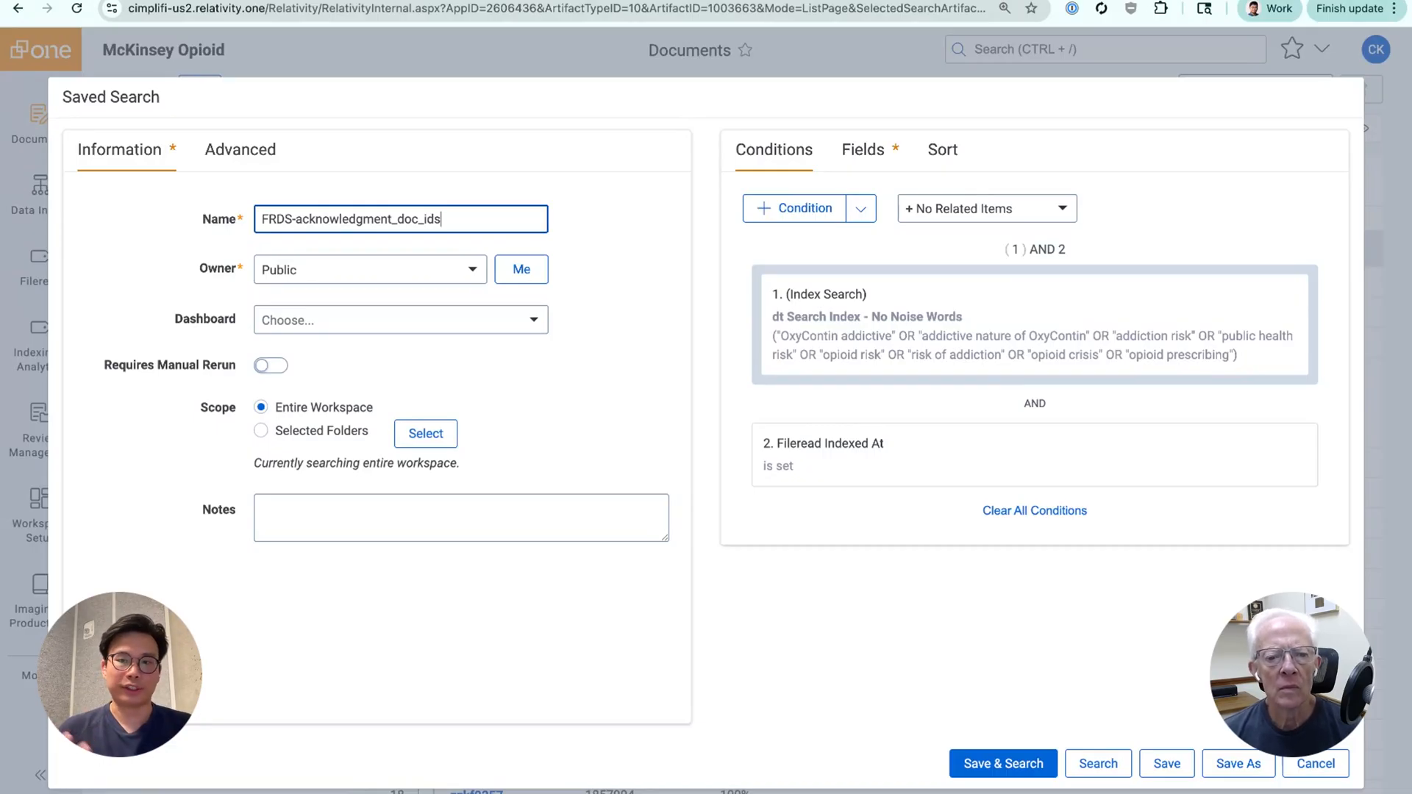
mouse_move(503, 169)
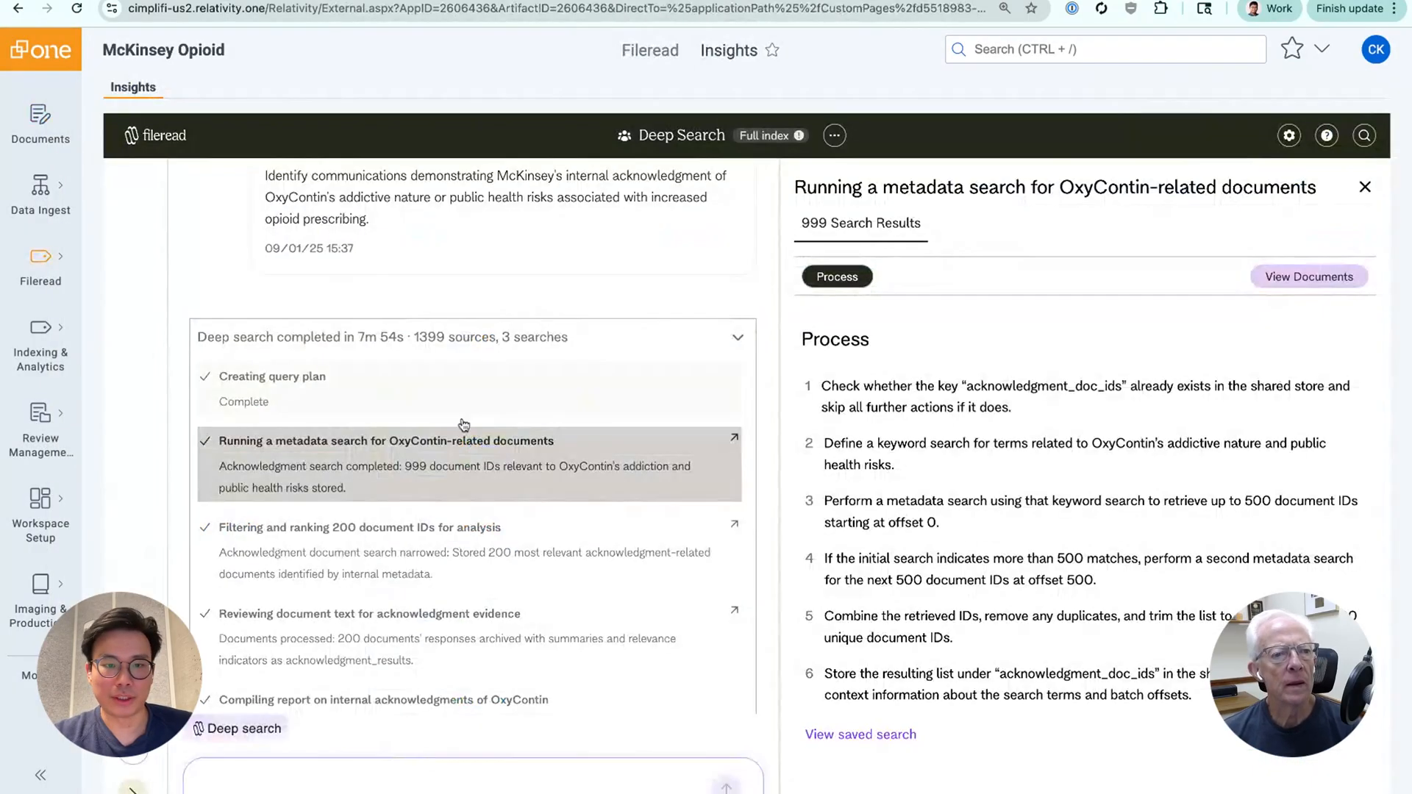
- Show the process details of the 'Filtering and ranking 200 document IDs' step
click(358, 527)
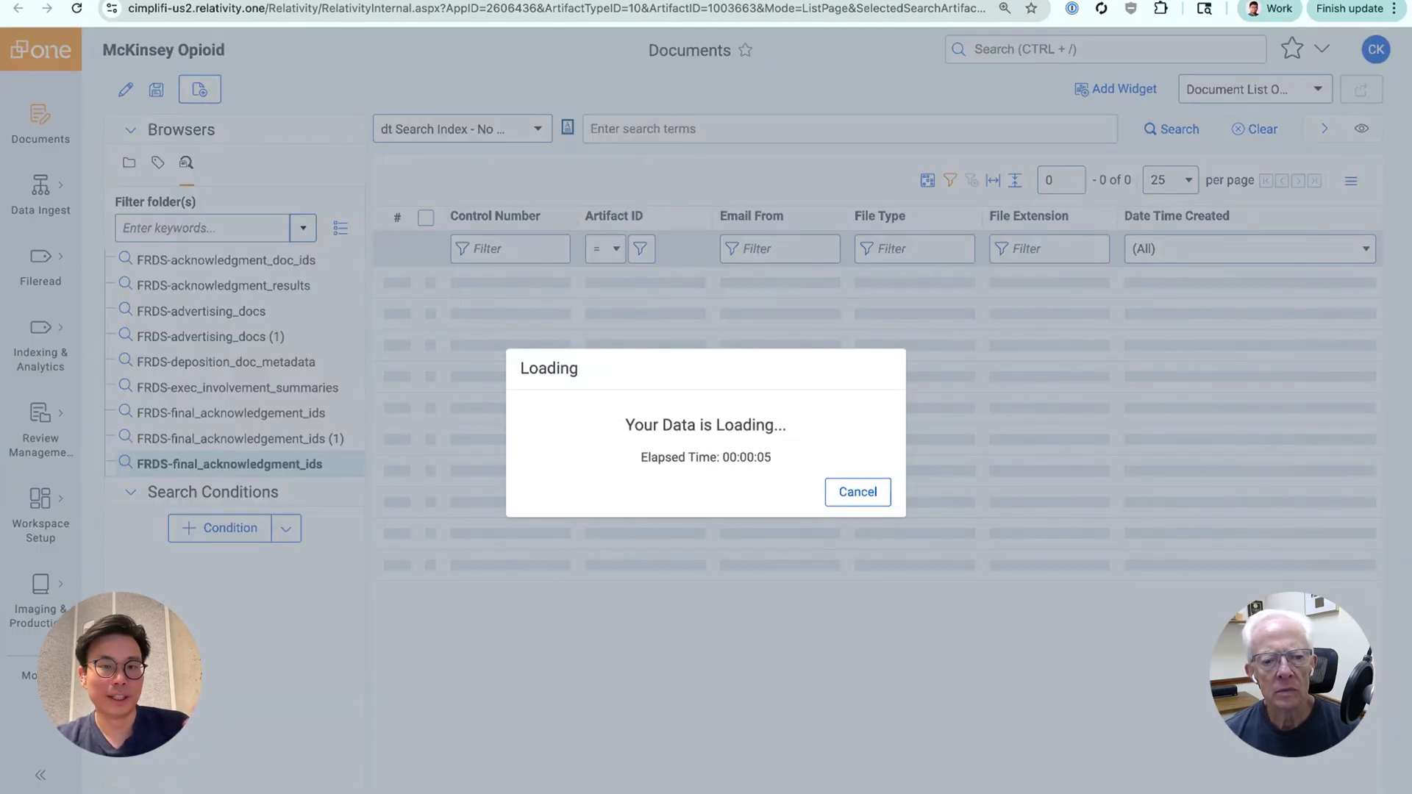
mouse_move(828, 387)
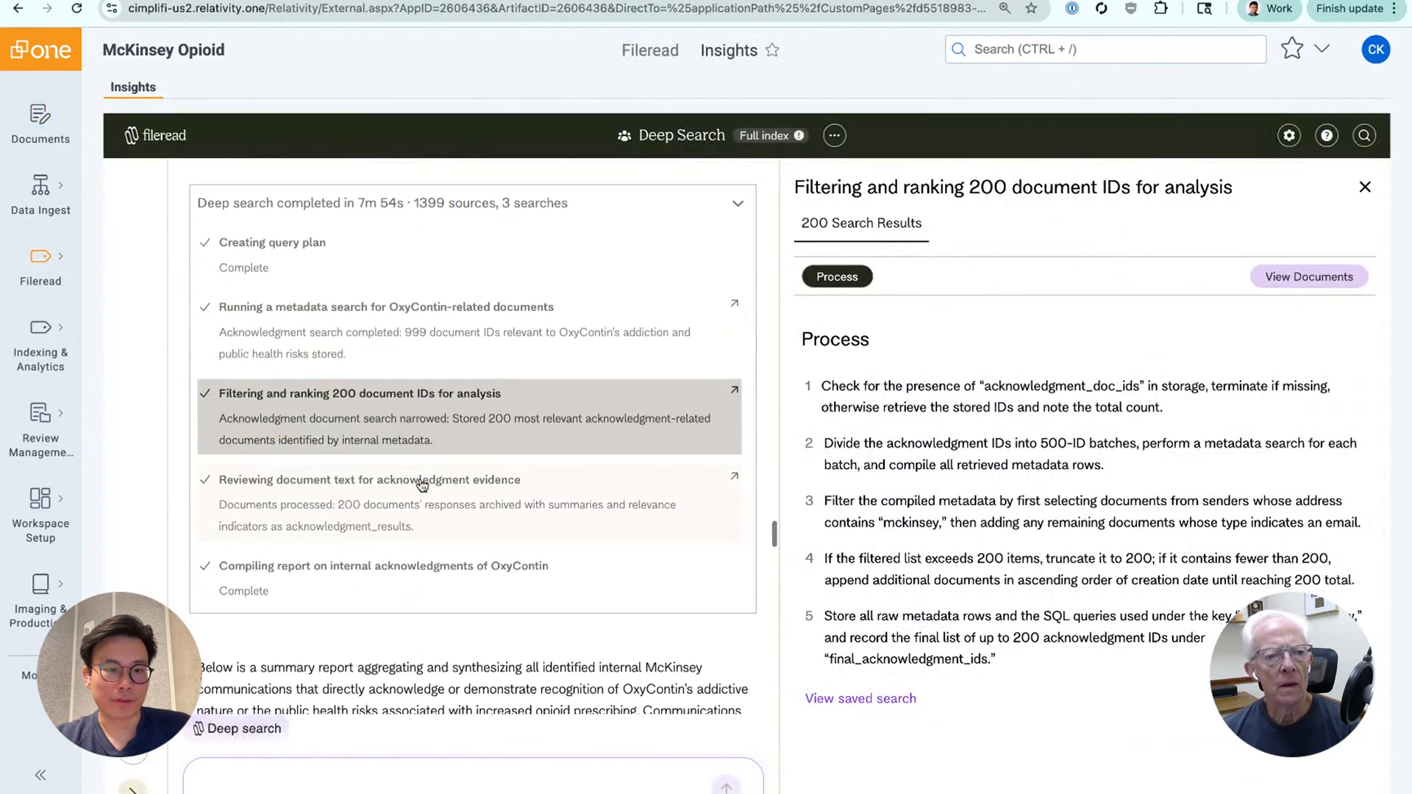
- Read the 'Reviewing document text' step's process, close it and scroll to the Summary Report citations
click(368, 480)
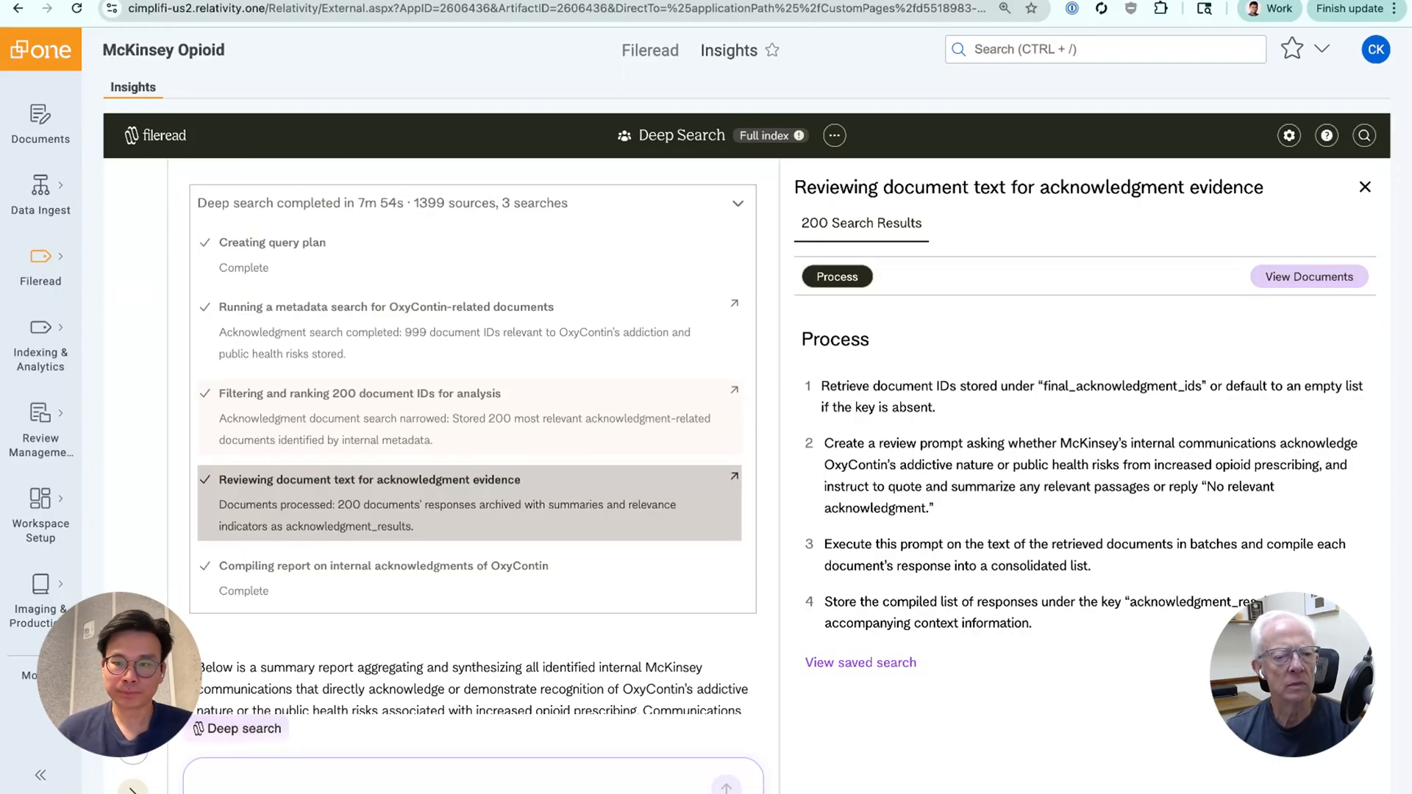
scroll(down, 3)
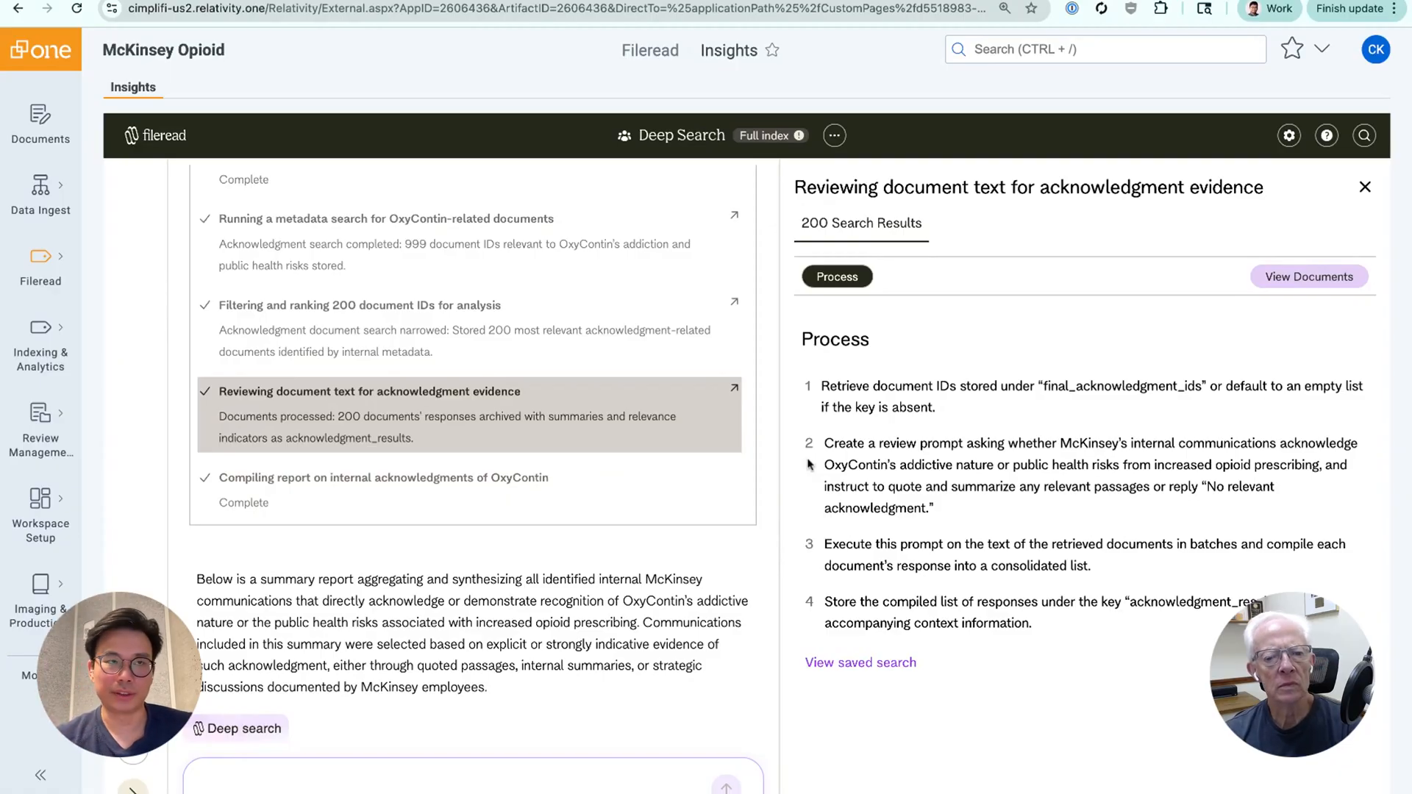
mouse_move(809, 465)
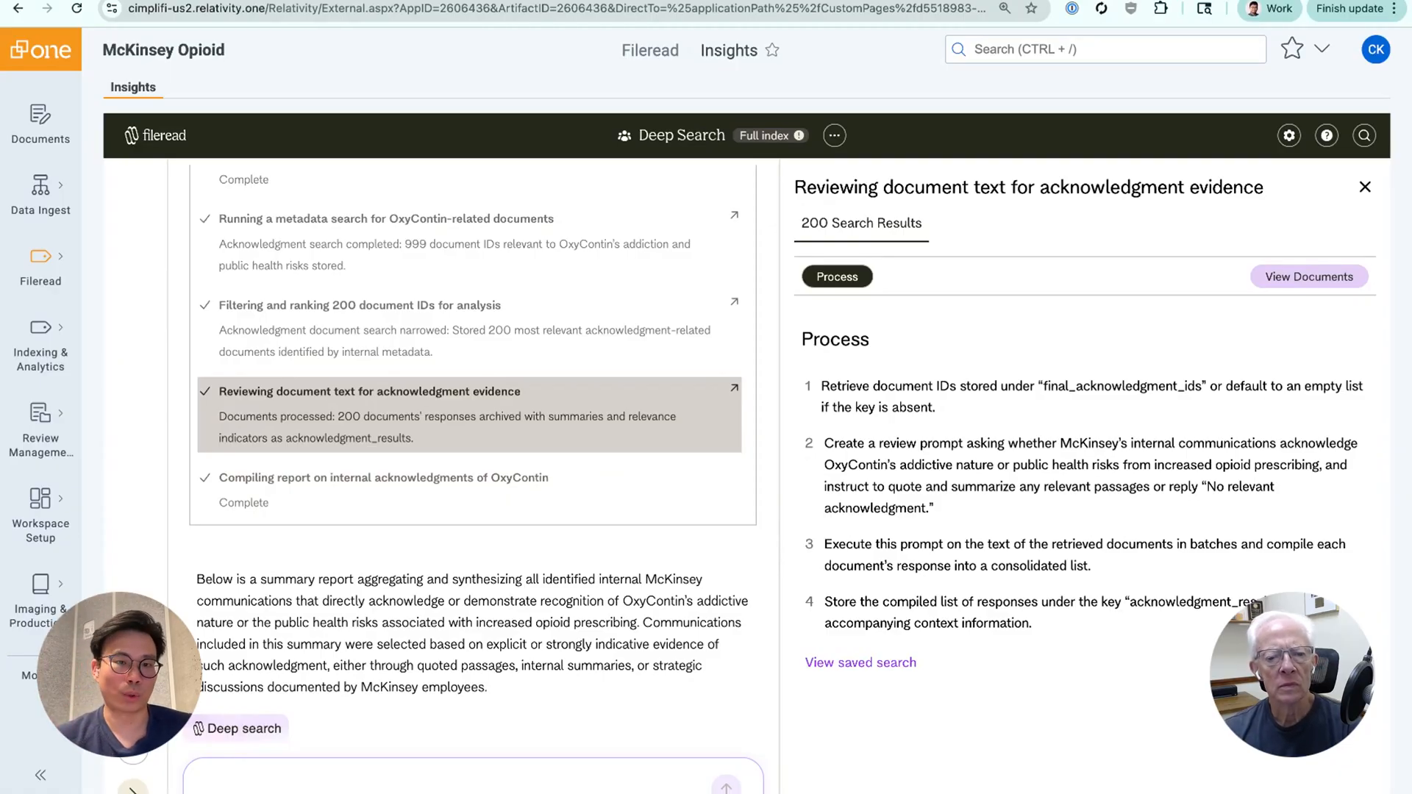
scroll(down, 3)
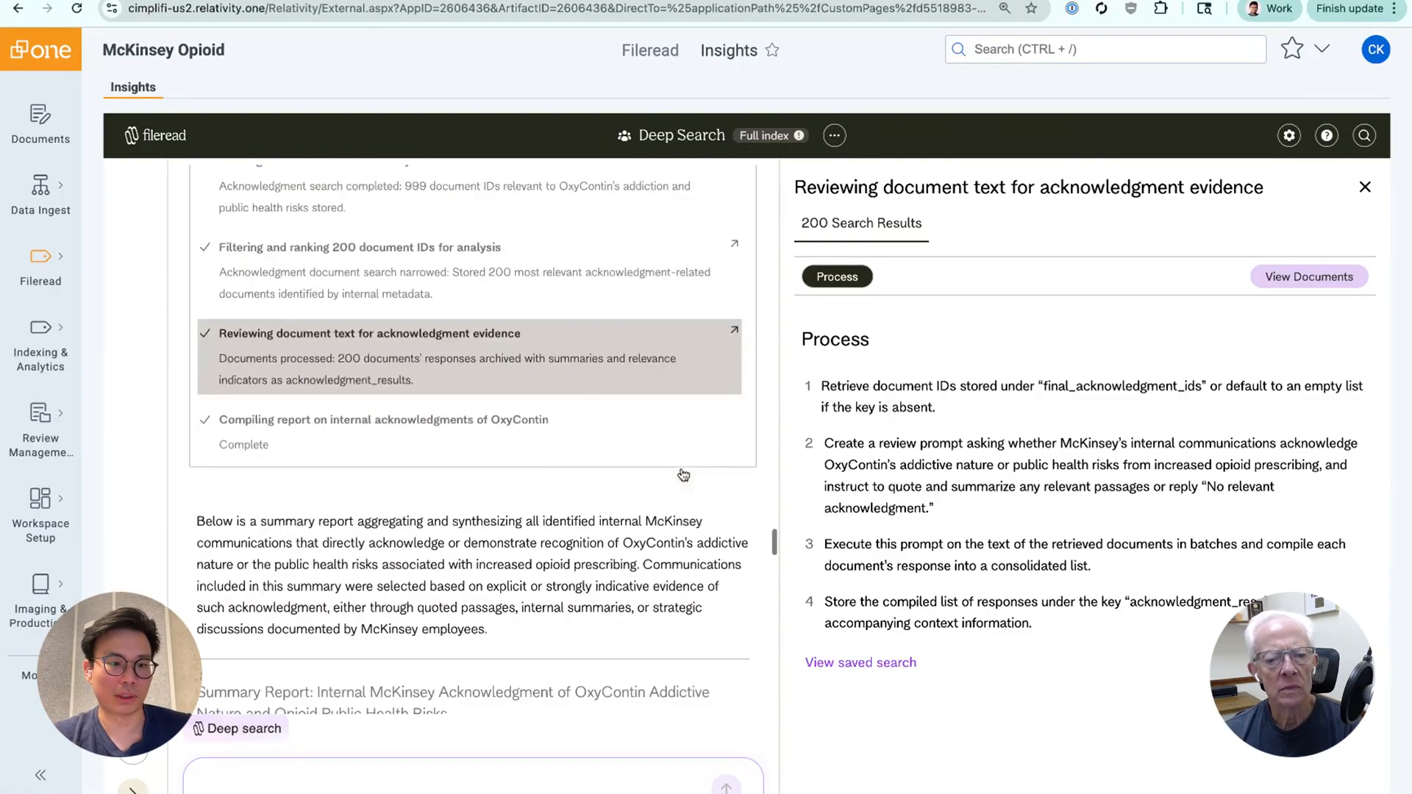
scroll(down, 3)
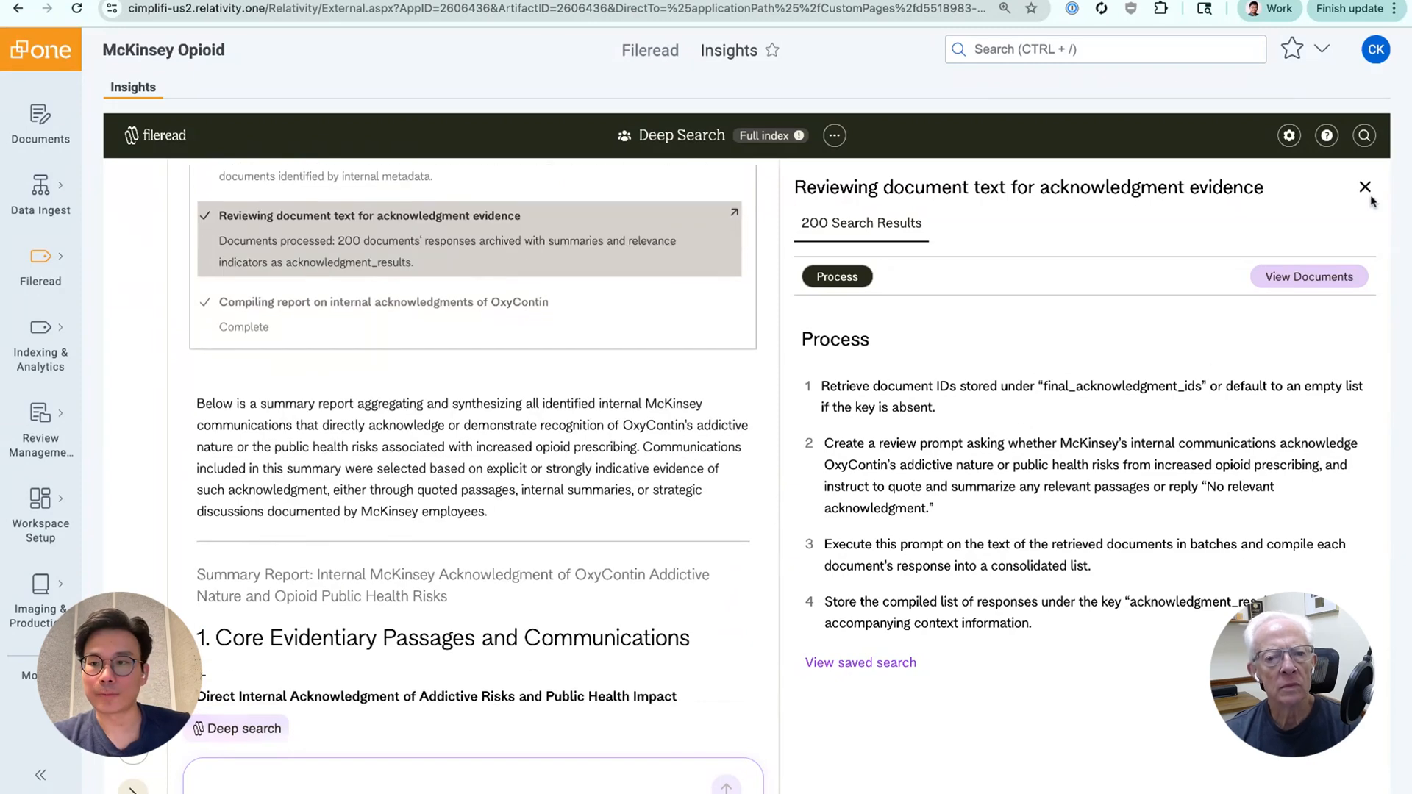
click(1365, 187)
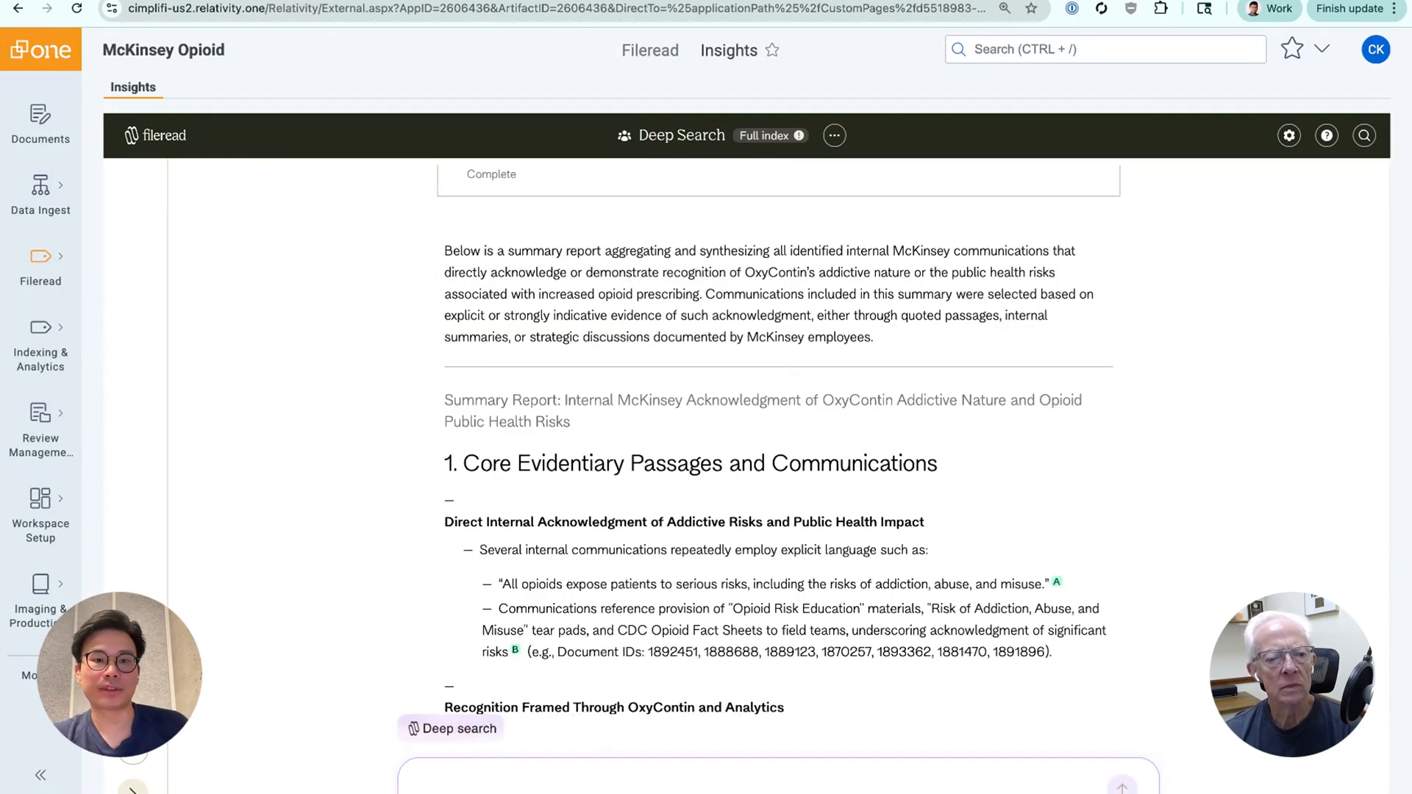
scroll(down, 3)
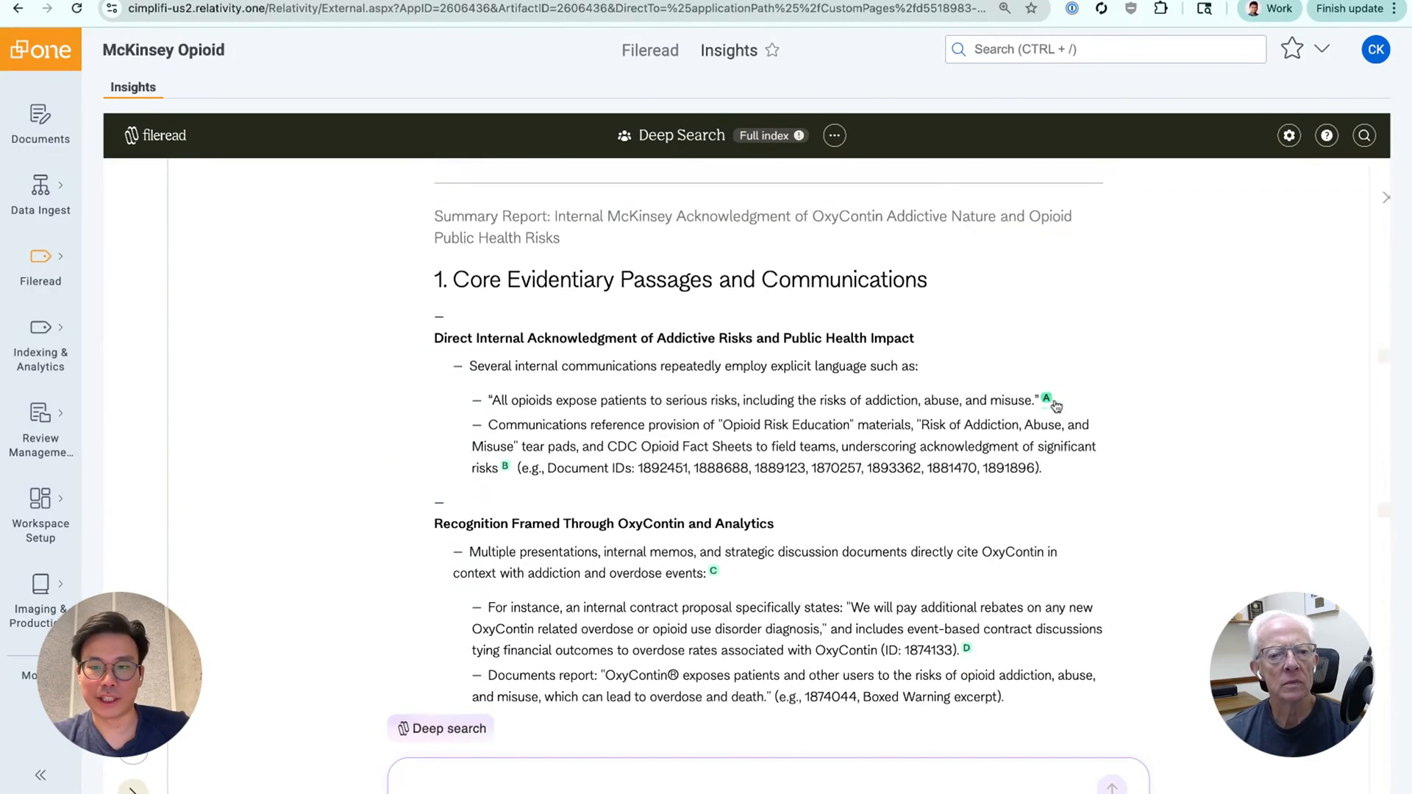
- Open citation A's document ytfp0255 in the Relativity viewer with the opioid-risk passage highlighted
click(1045, 400)
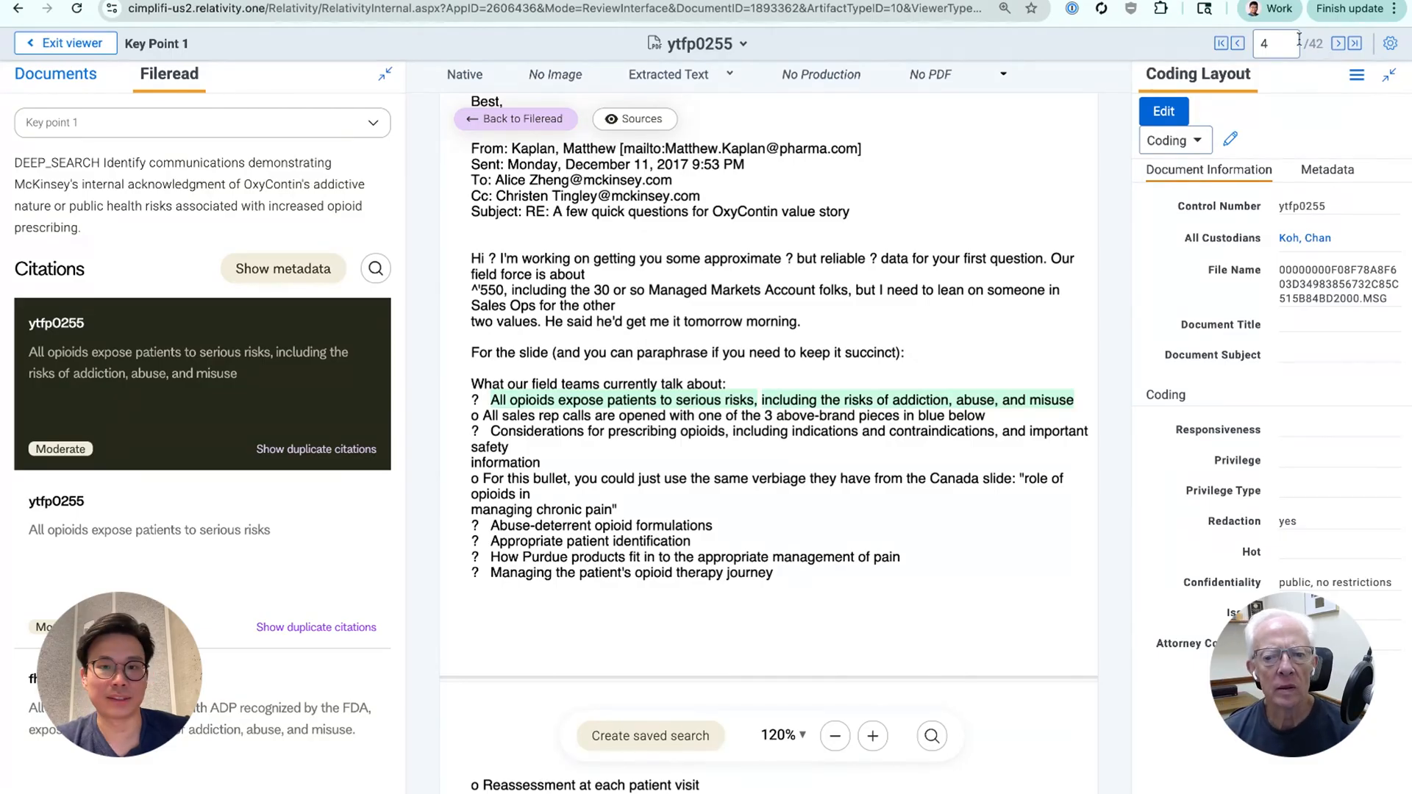
mouse_move(952, 616)
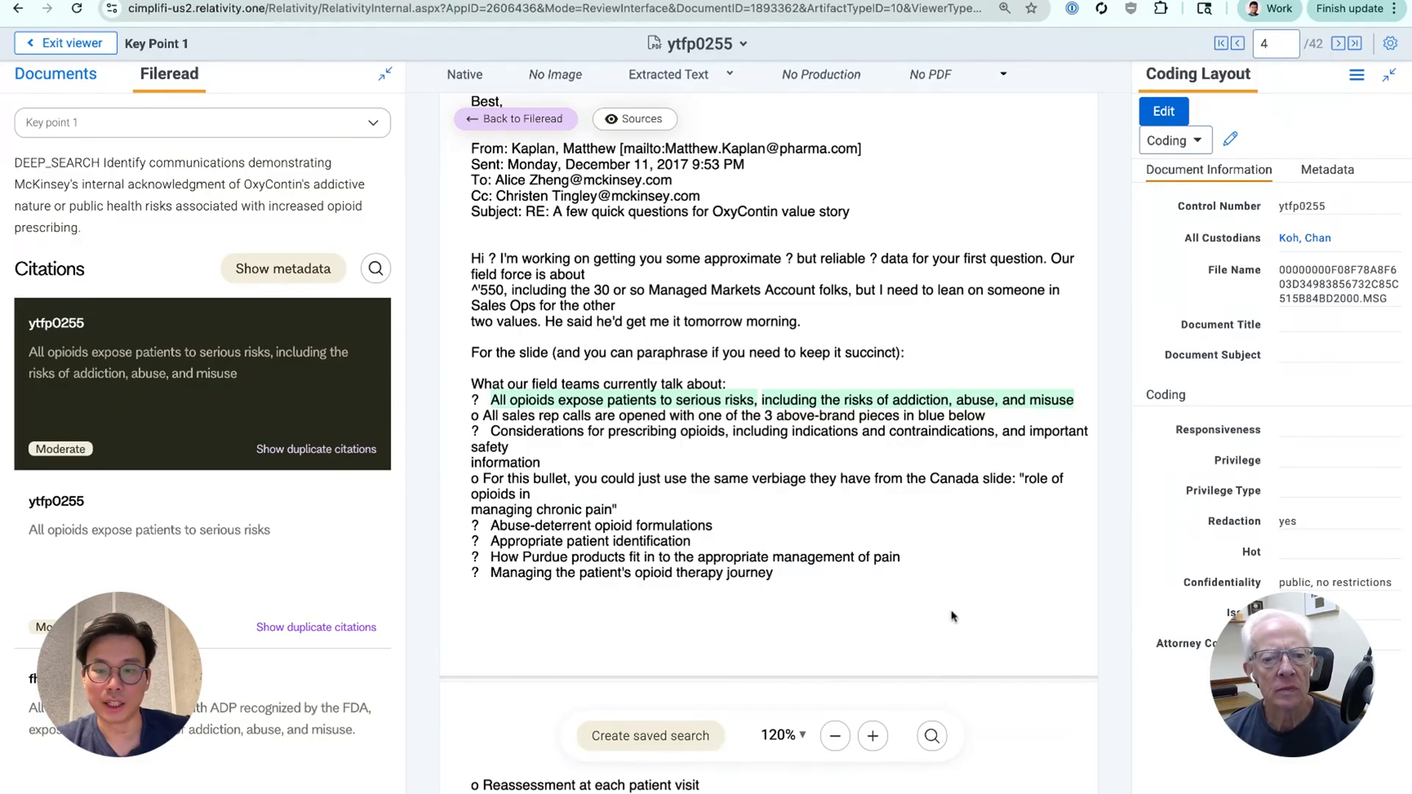
mouse_move(650, 735)
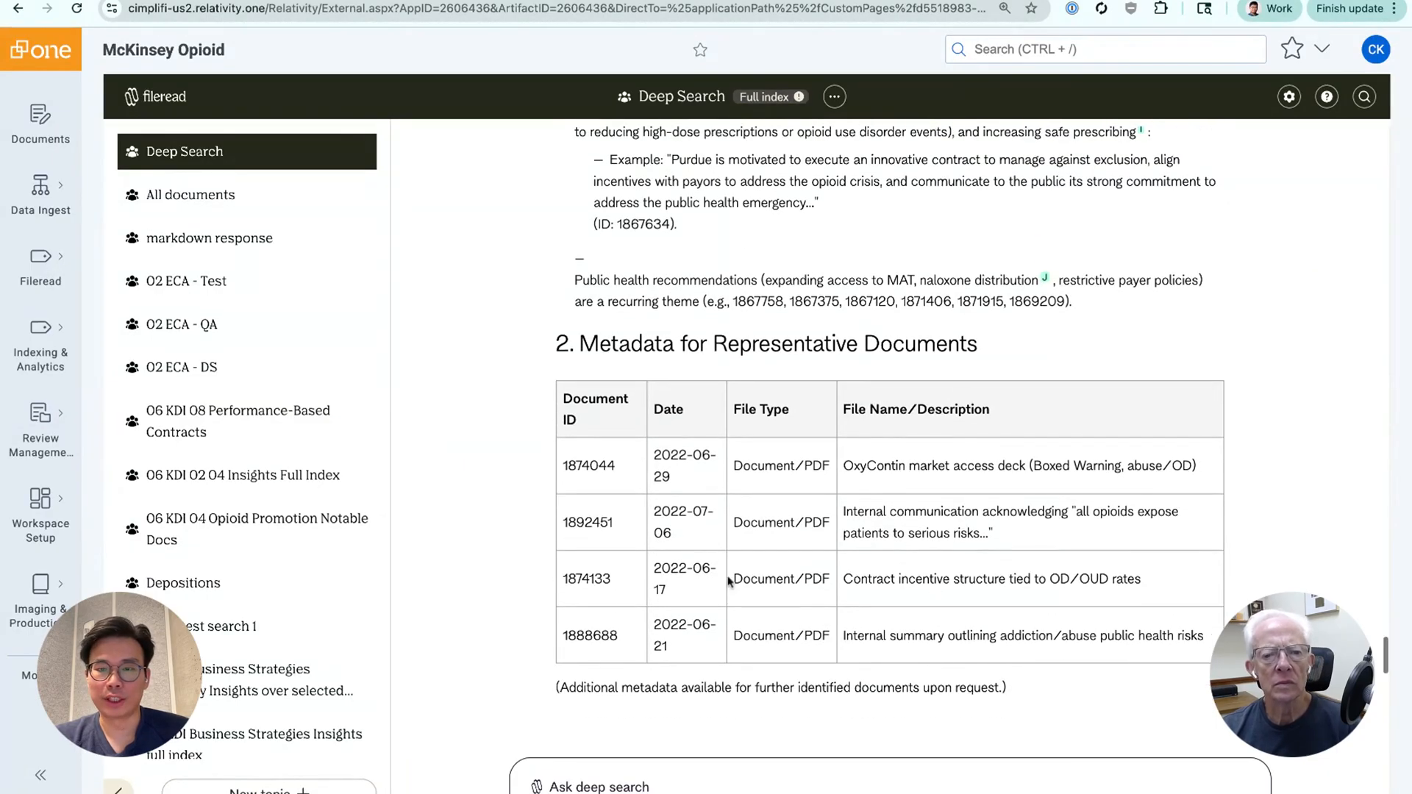
- Scroll up past the metadata table to the original query and 'Deep search completed' banner
scroll(up, 3)
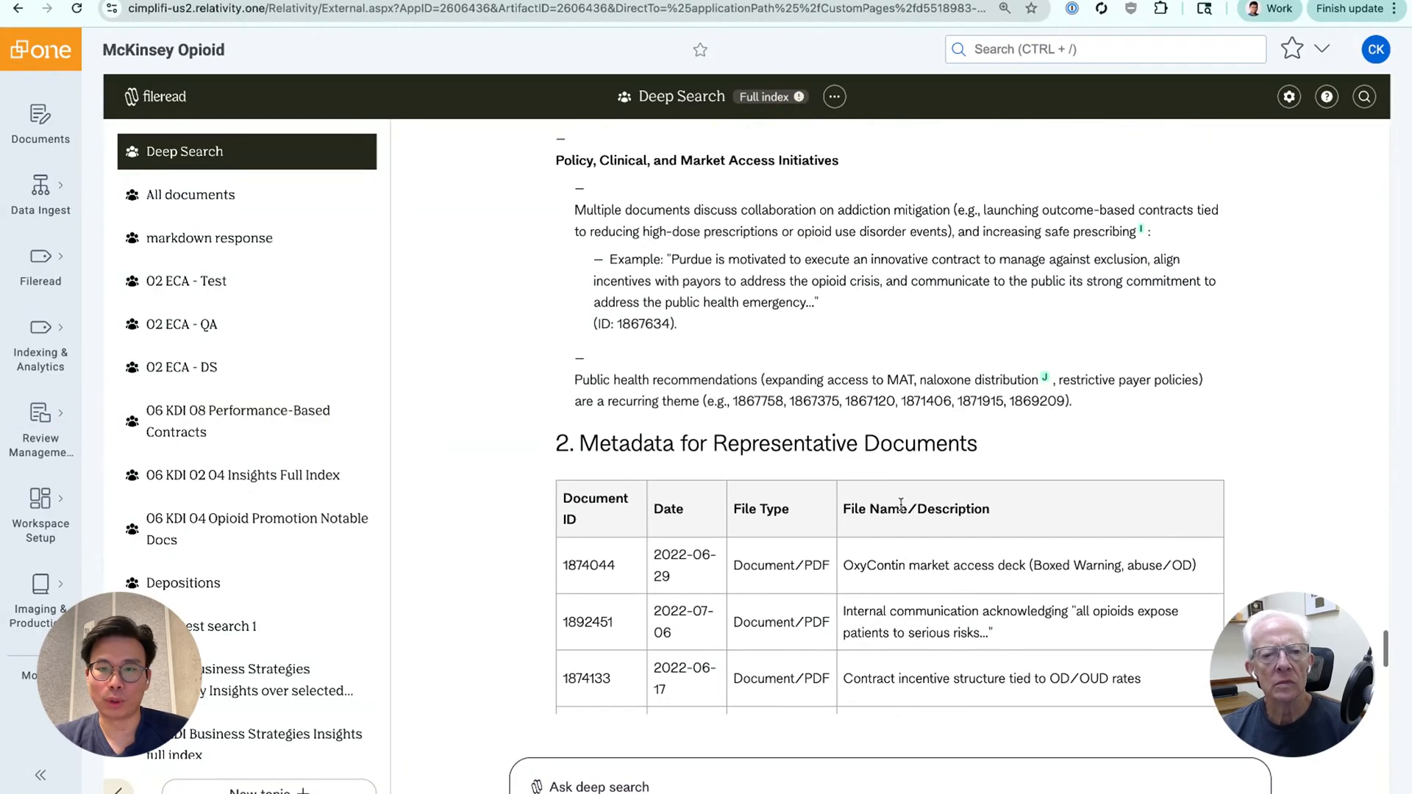
scroll(up, 3)
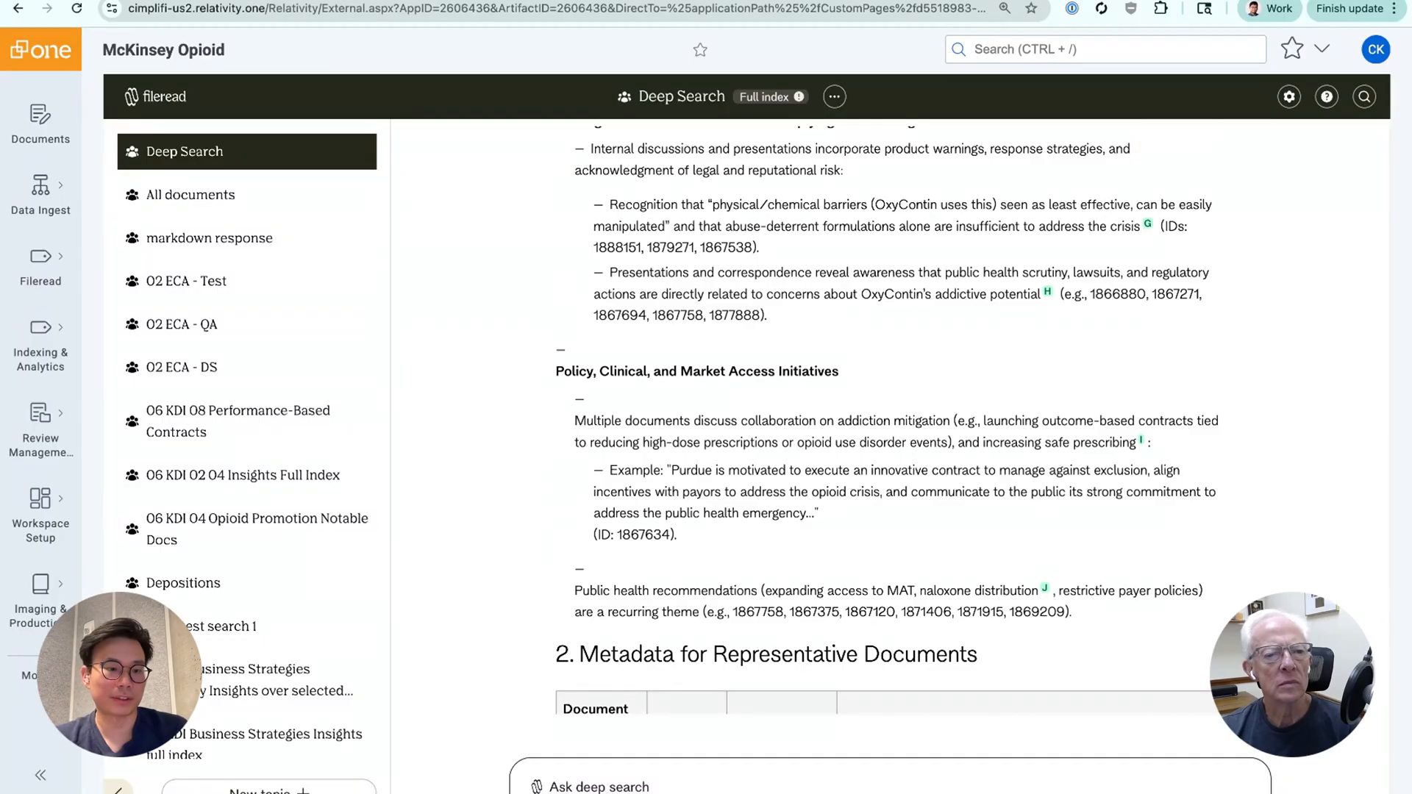
scroll(up, 3)
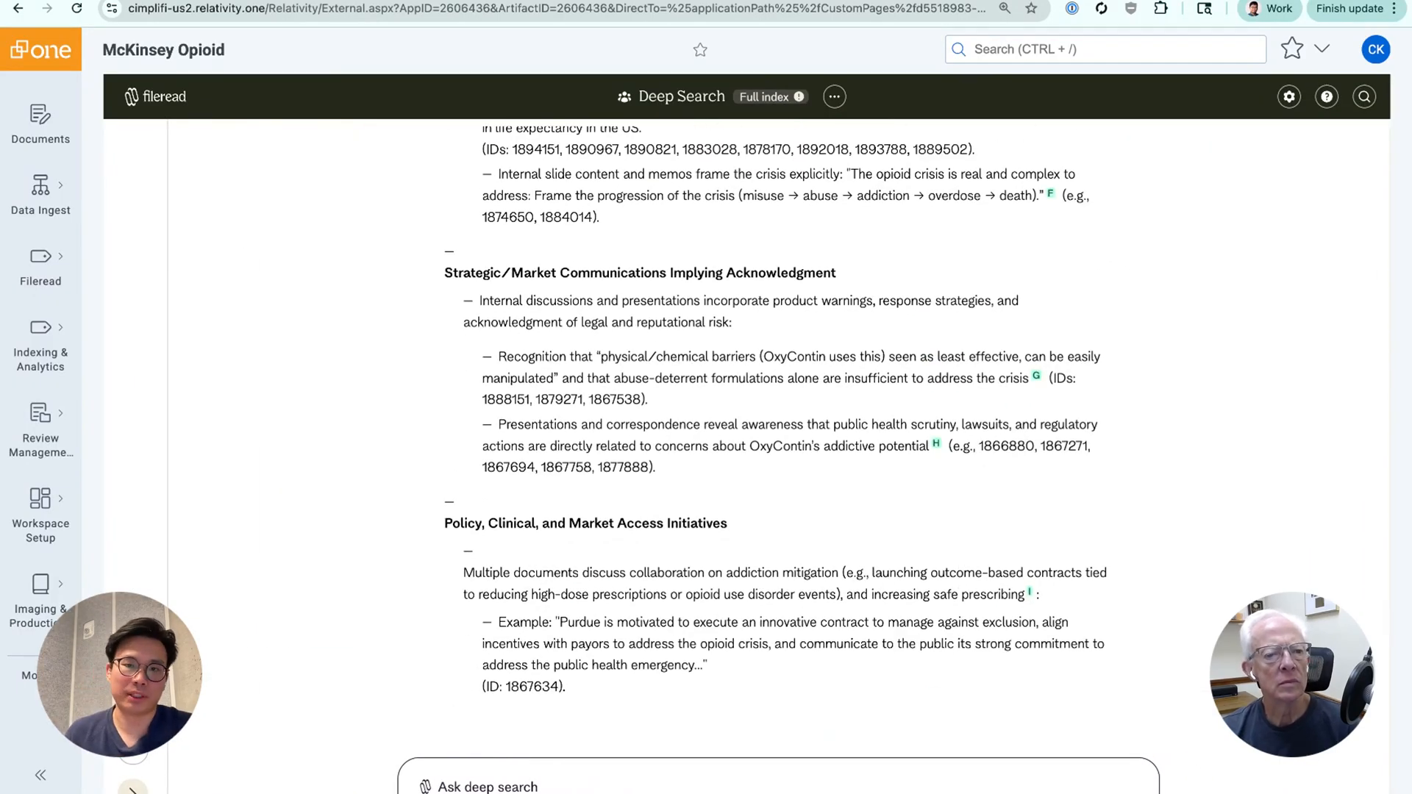
scroll(up, 3)
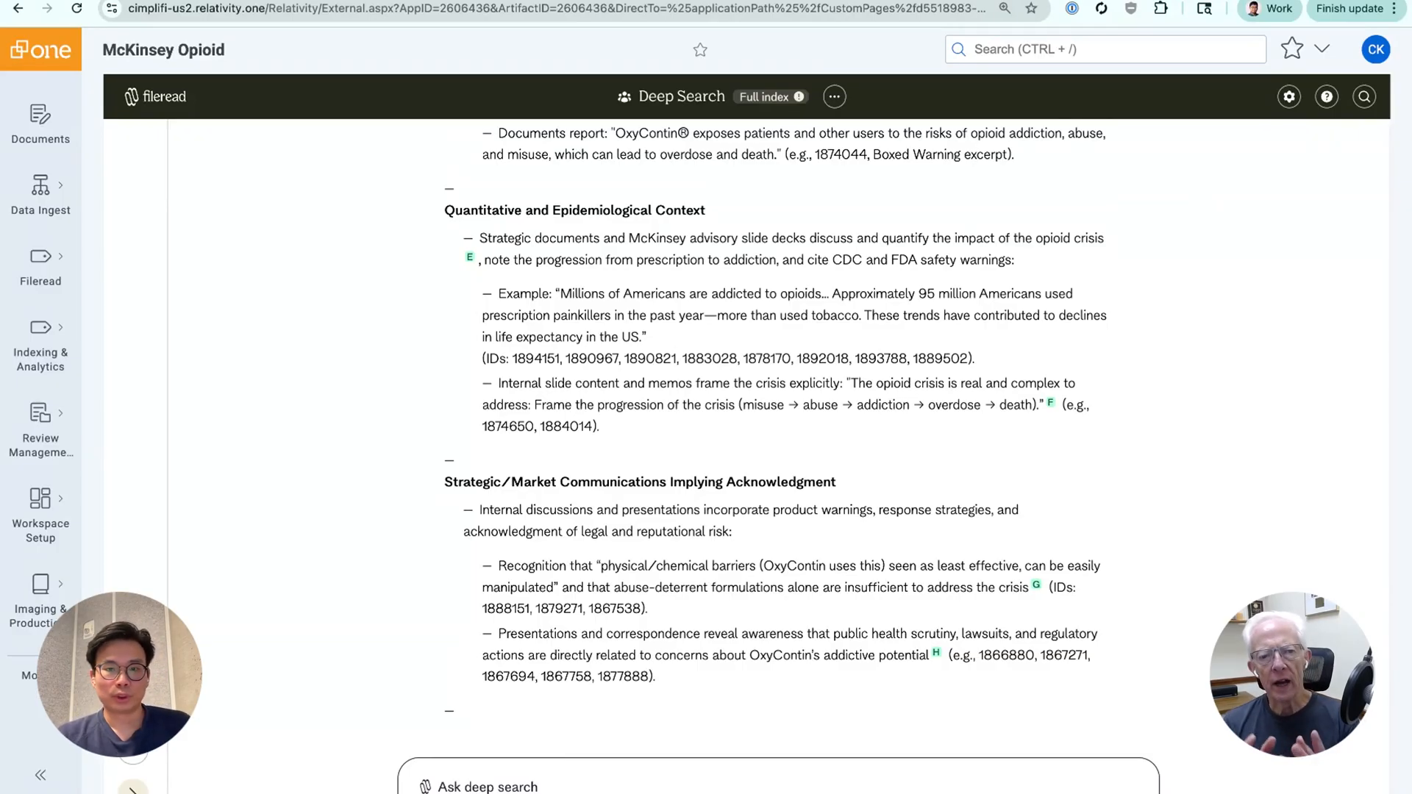
scroll(up, 3)
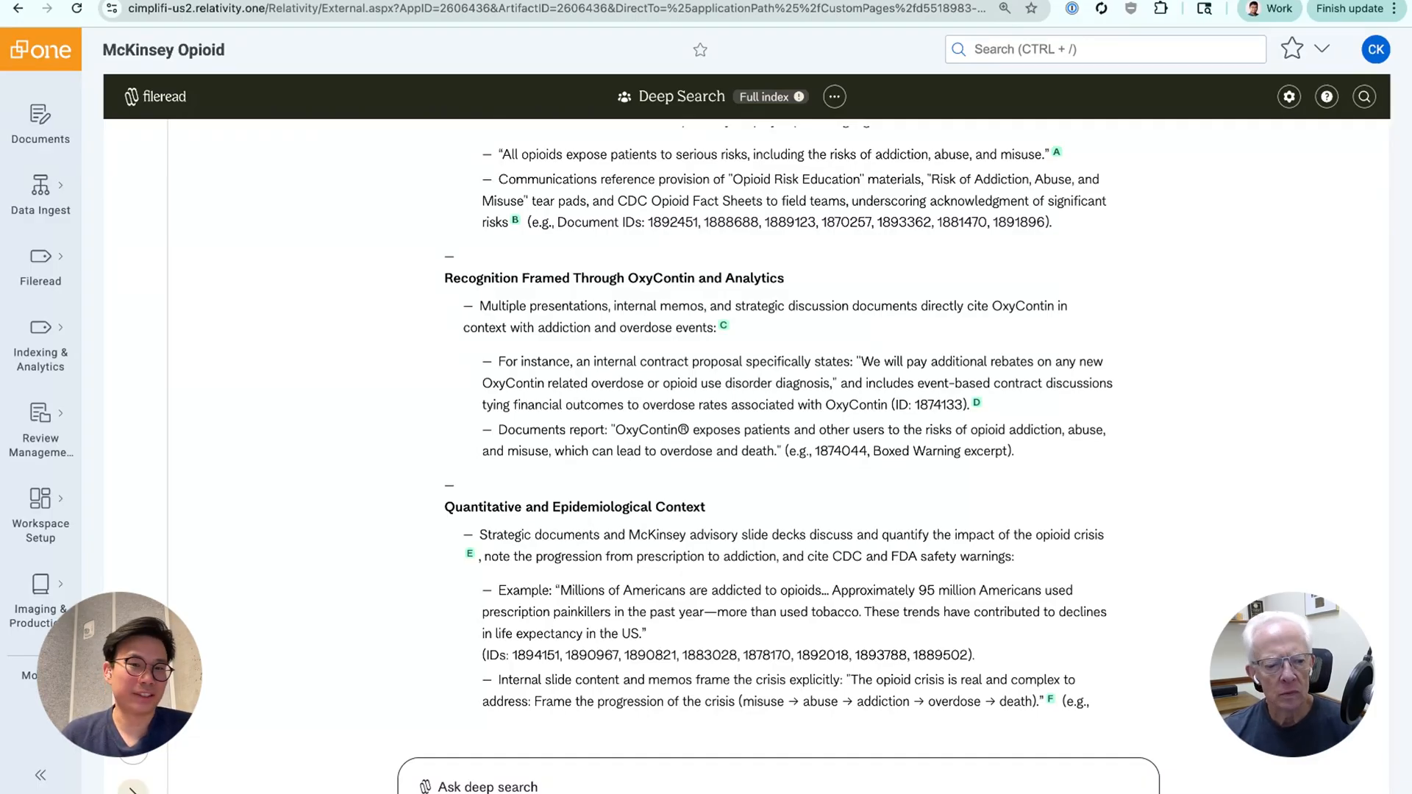
scroll(up, 3)
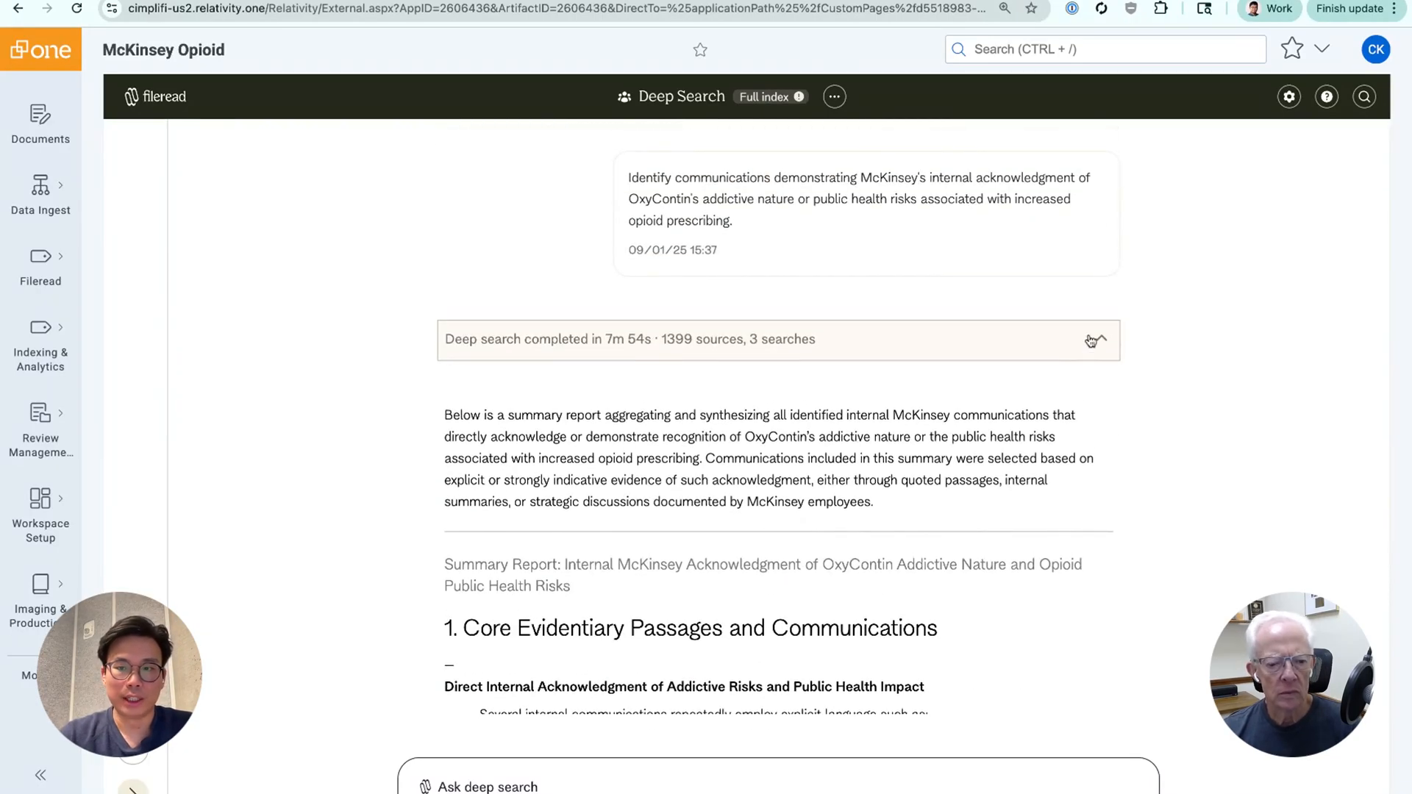
- Expand the 'Deep search completed in 7m 54s' bar to list all five finished search steps
click(1096, 340)
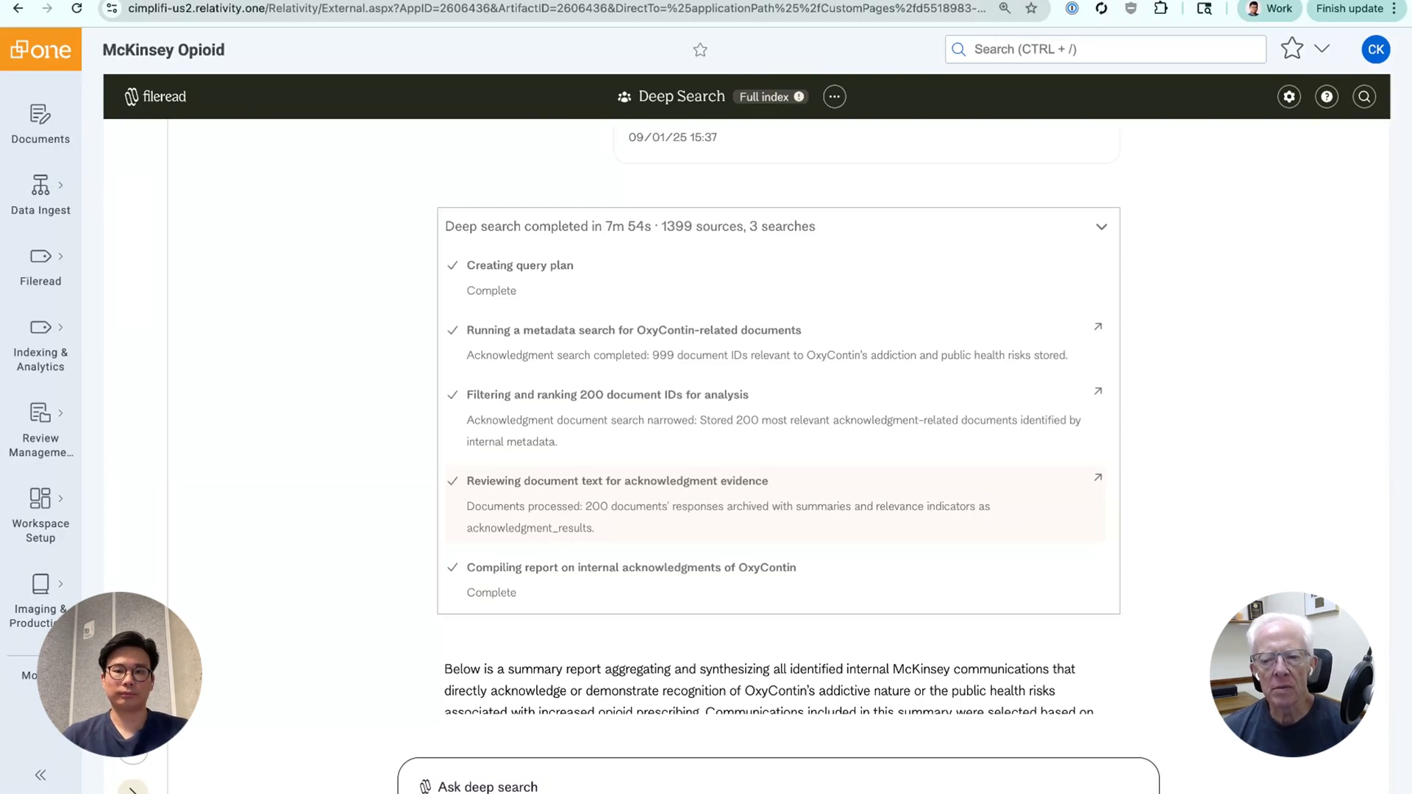
scroll(up, 3)
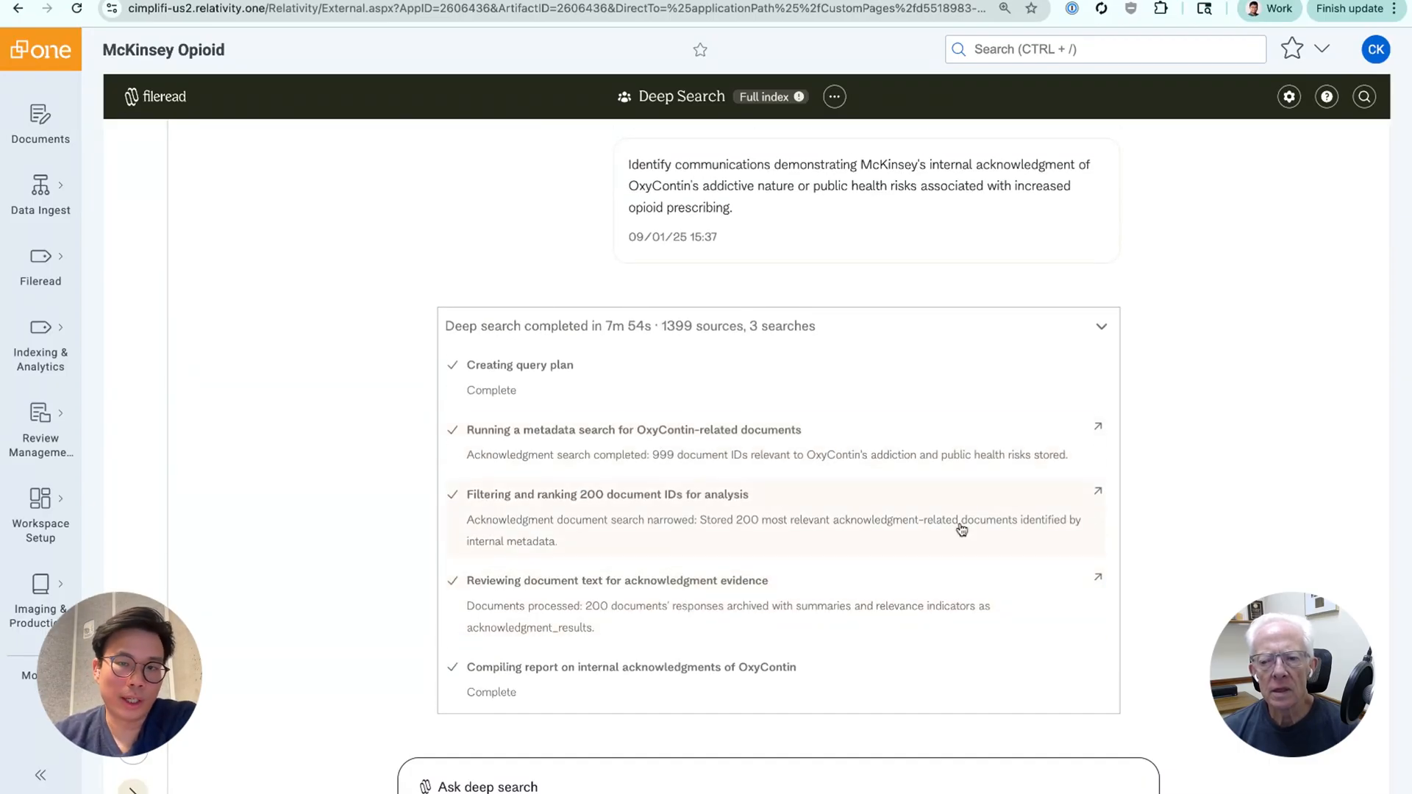
mouse_move(1034, 475)
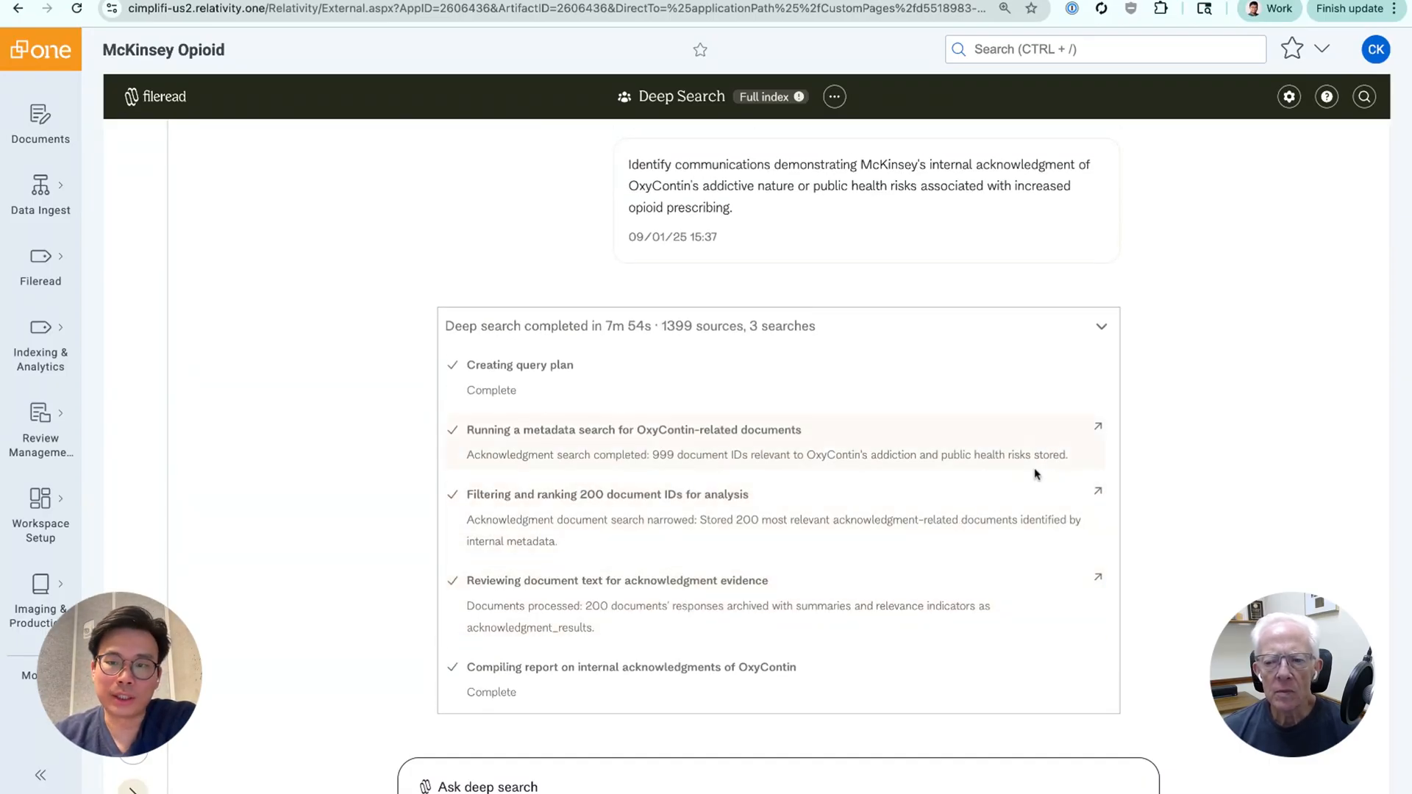
mouse_move(841, 266)
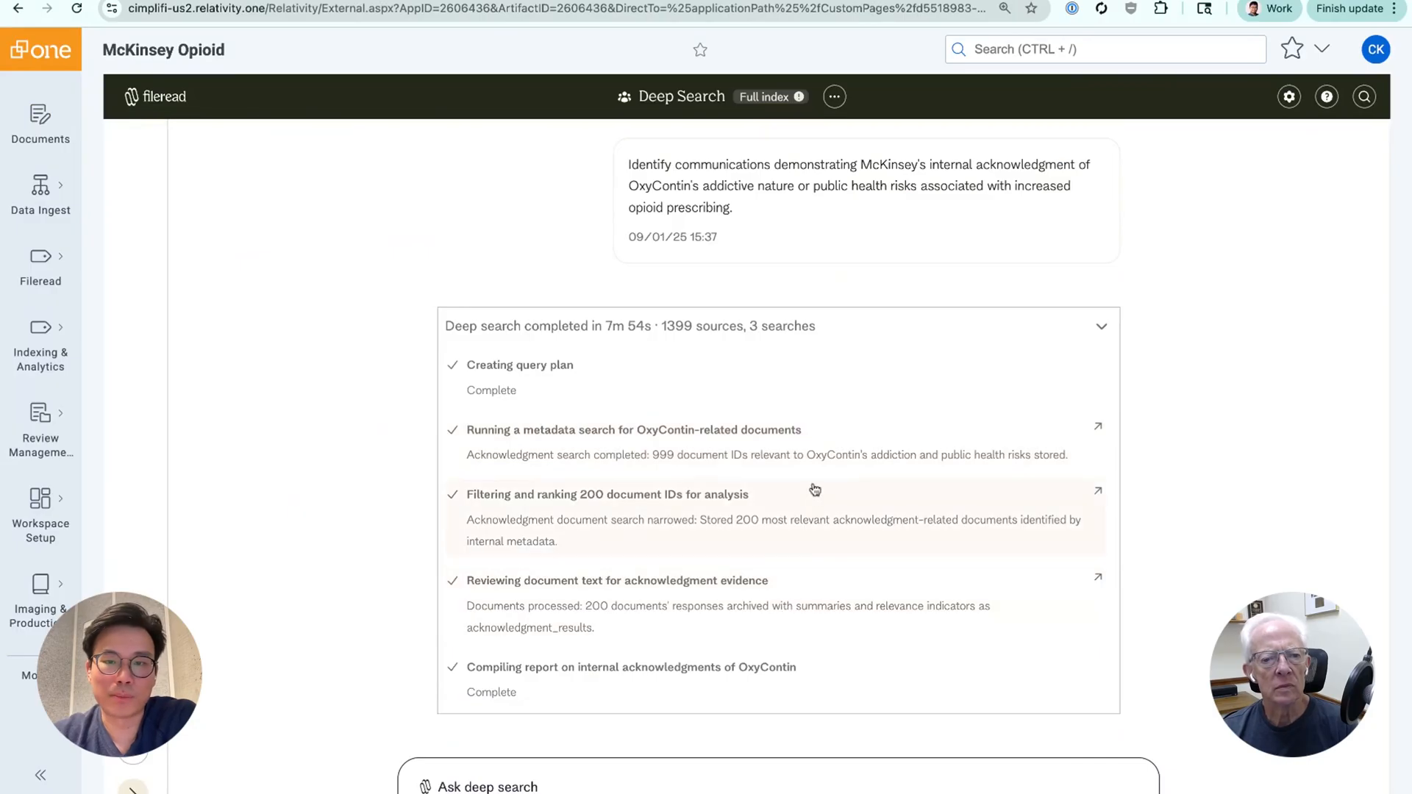
scroll(down, 3)
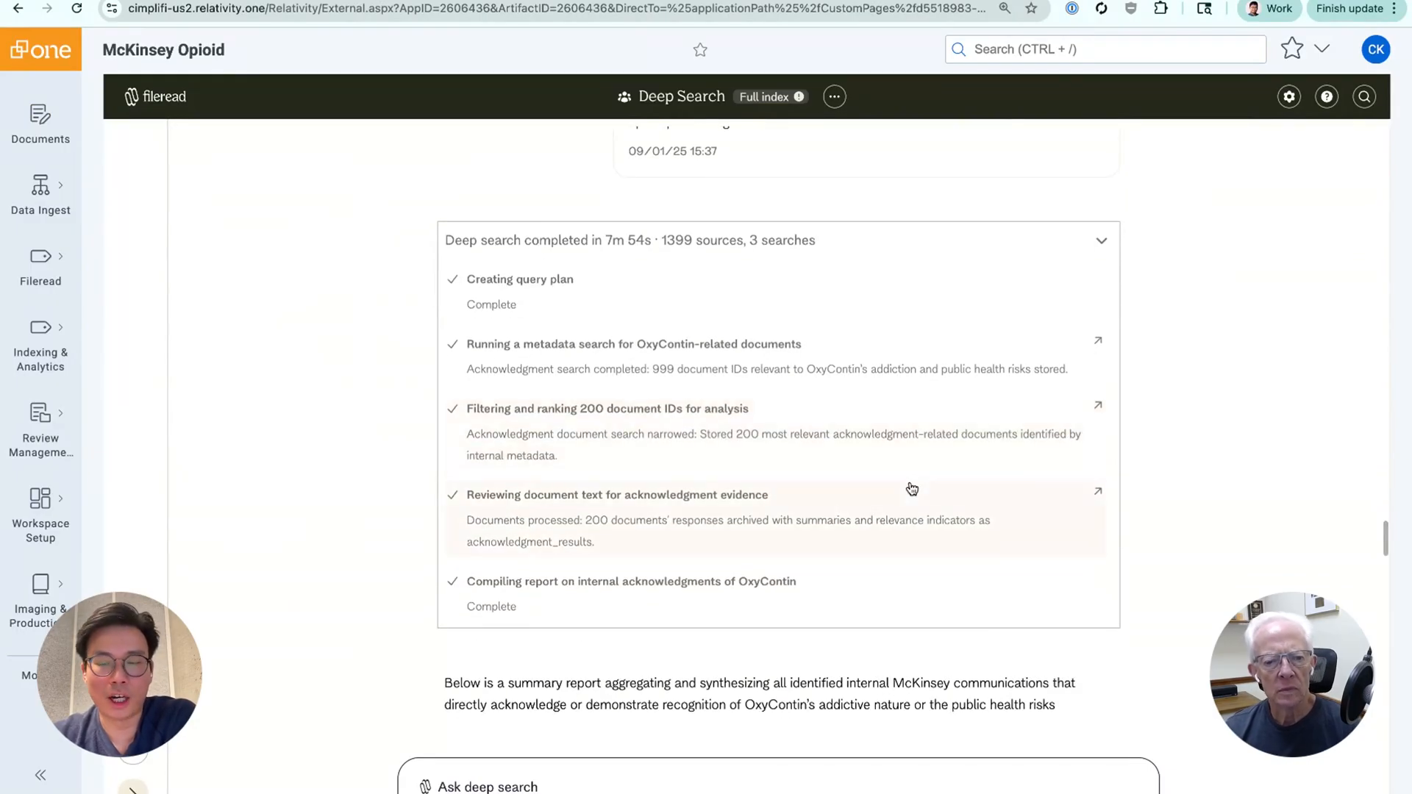
scroll(up, 3)
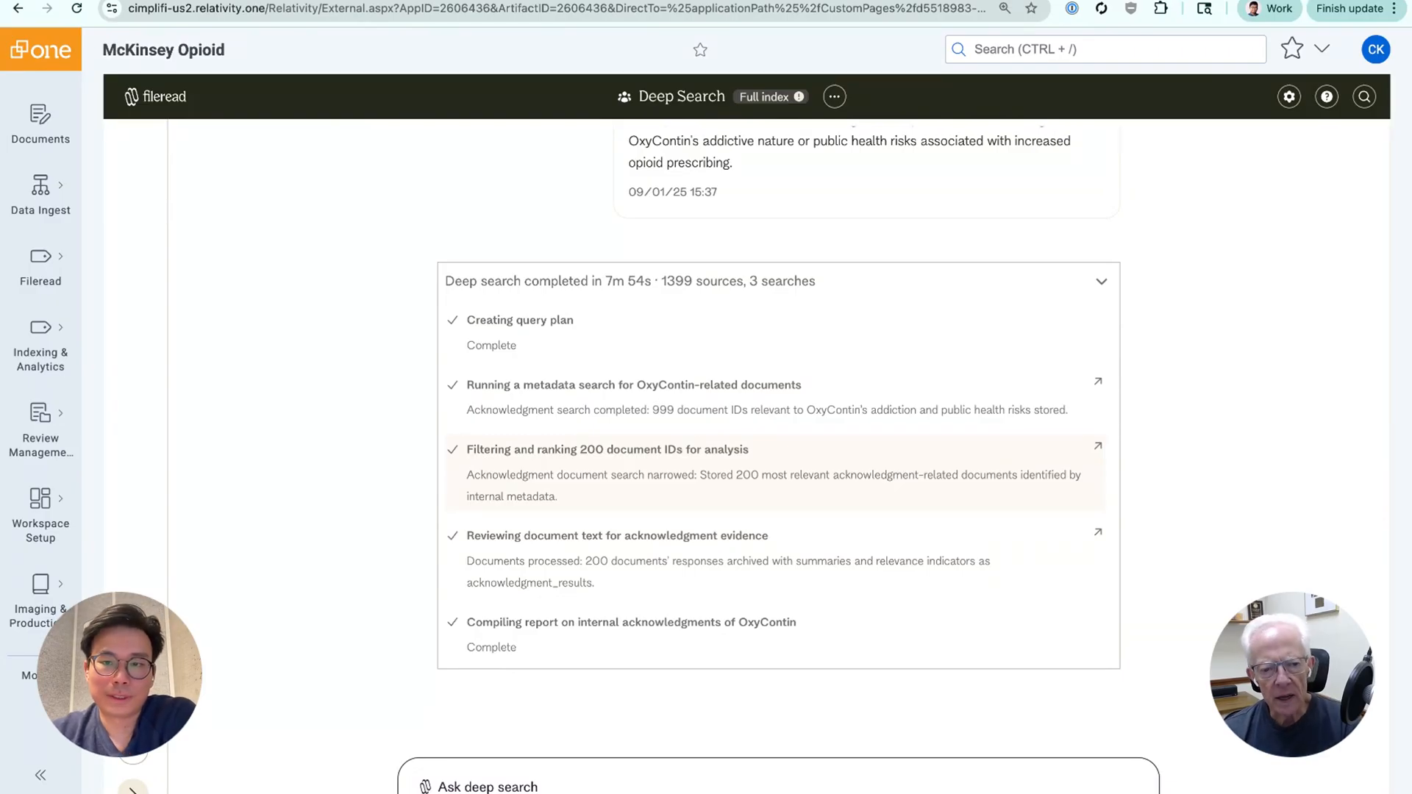
scroll(up, 3)
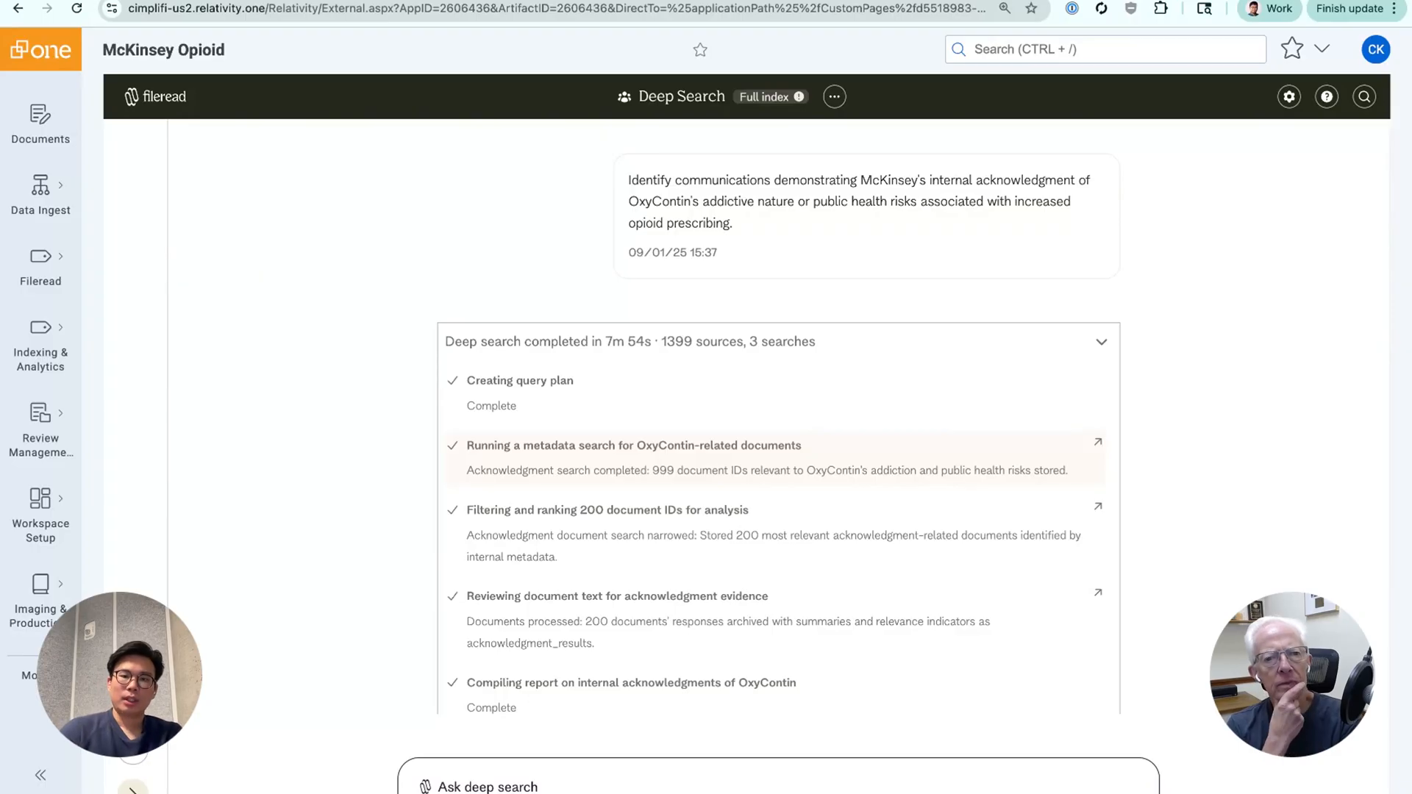
scroll(up, 3)
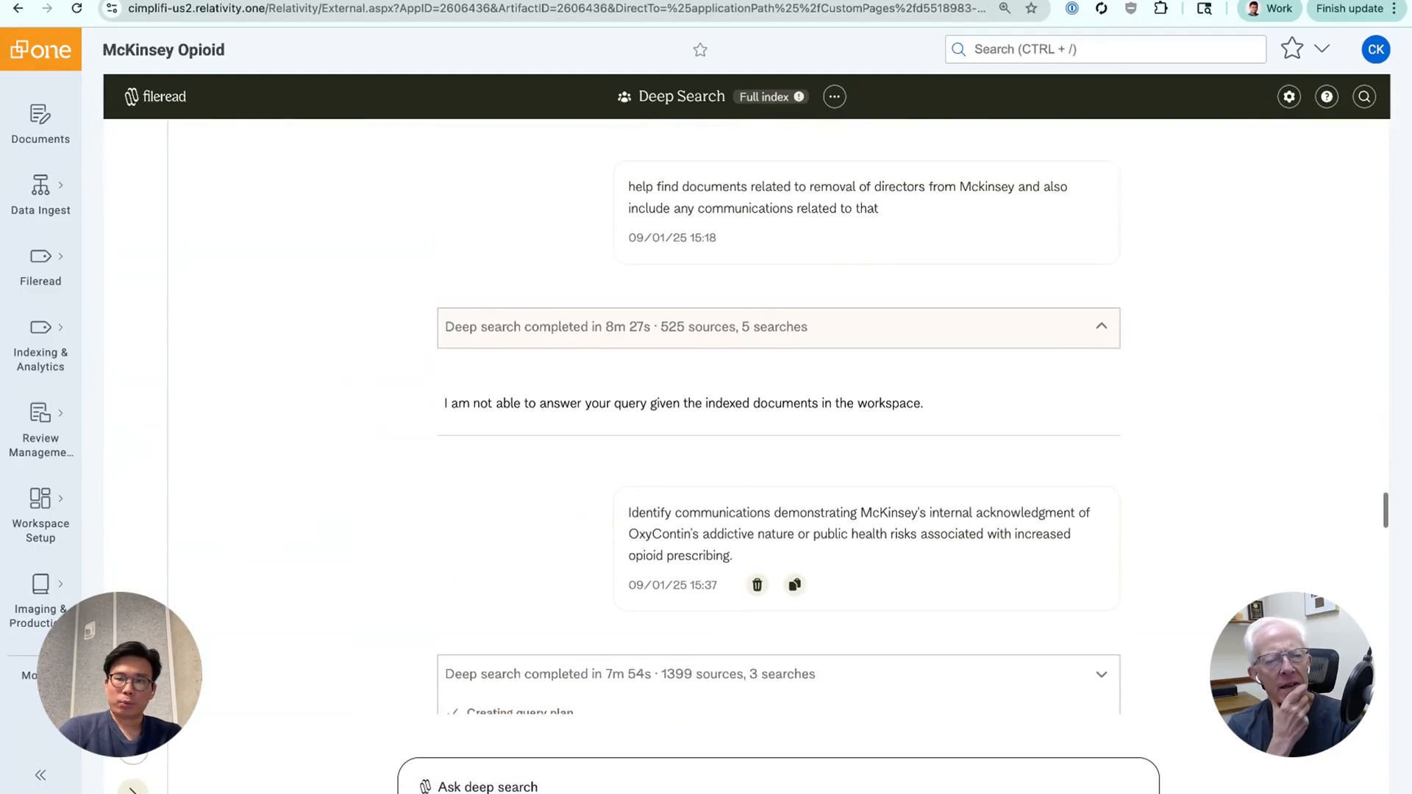